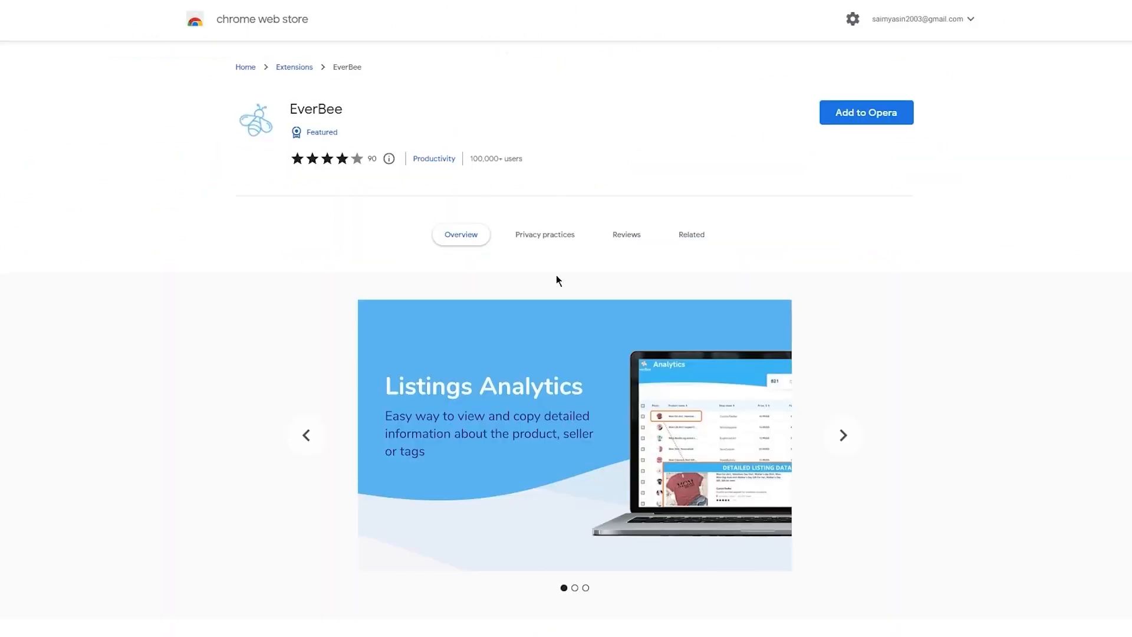
mouse_move(866, 119)
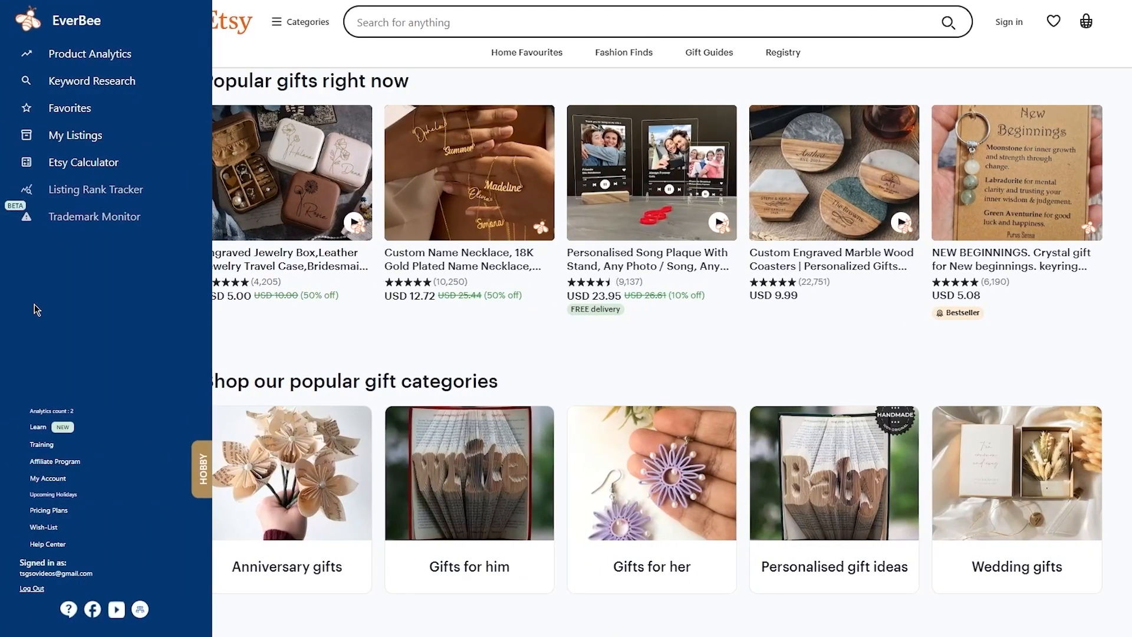
mouse_move(58, 314)
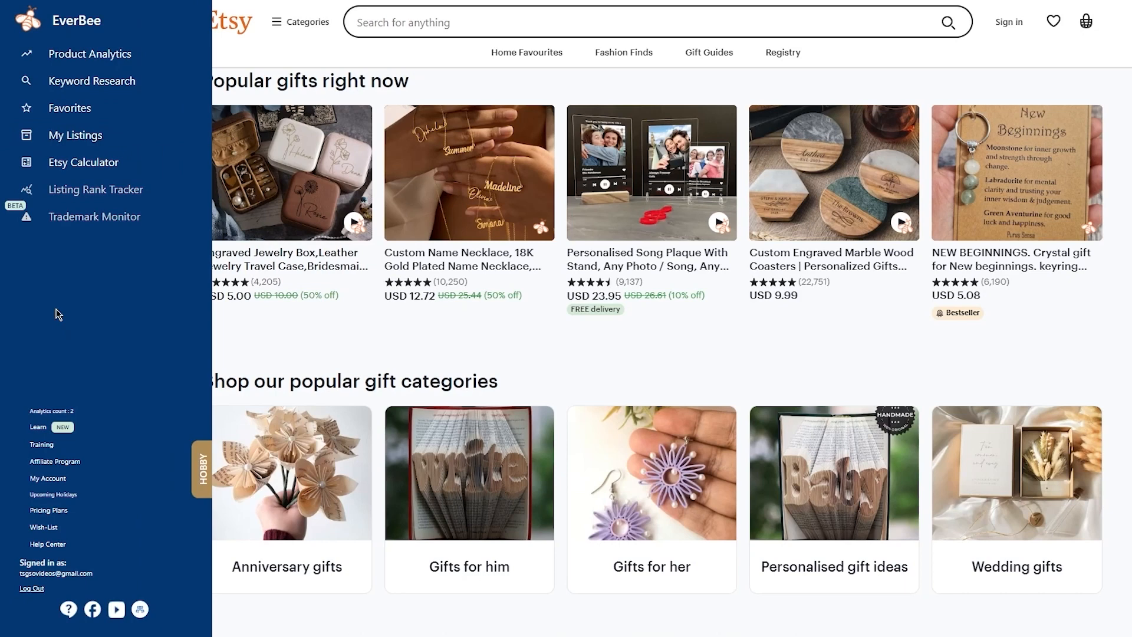
mouse_move(6, 347)
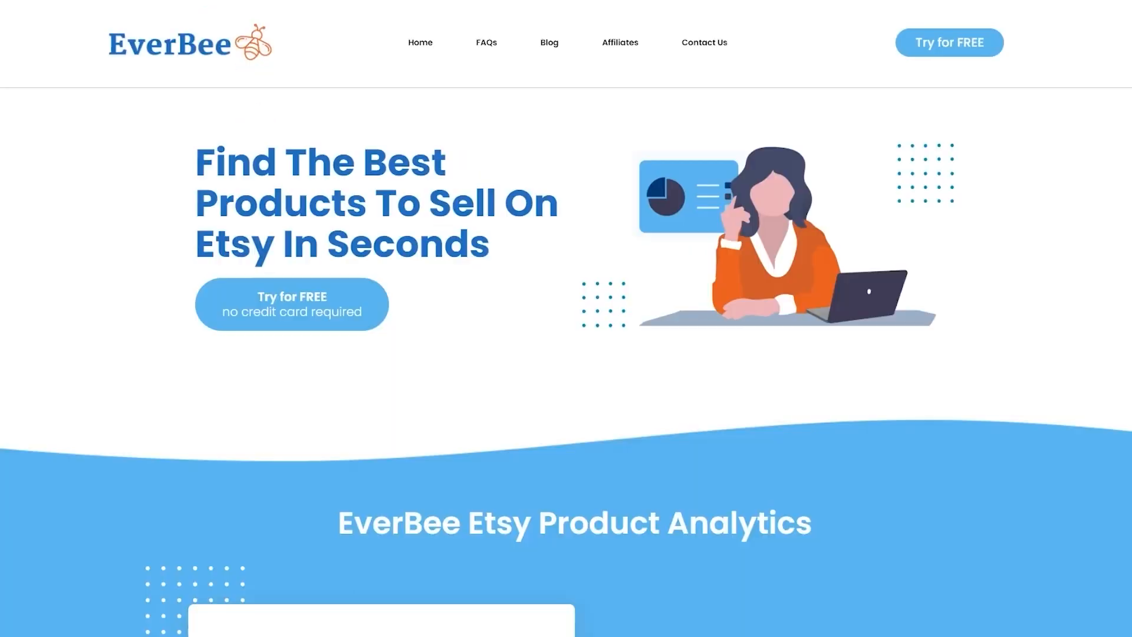
mouse_move(326, 140)
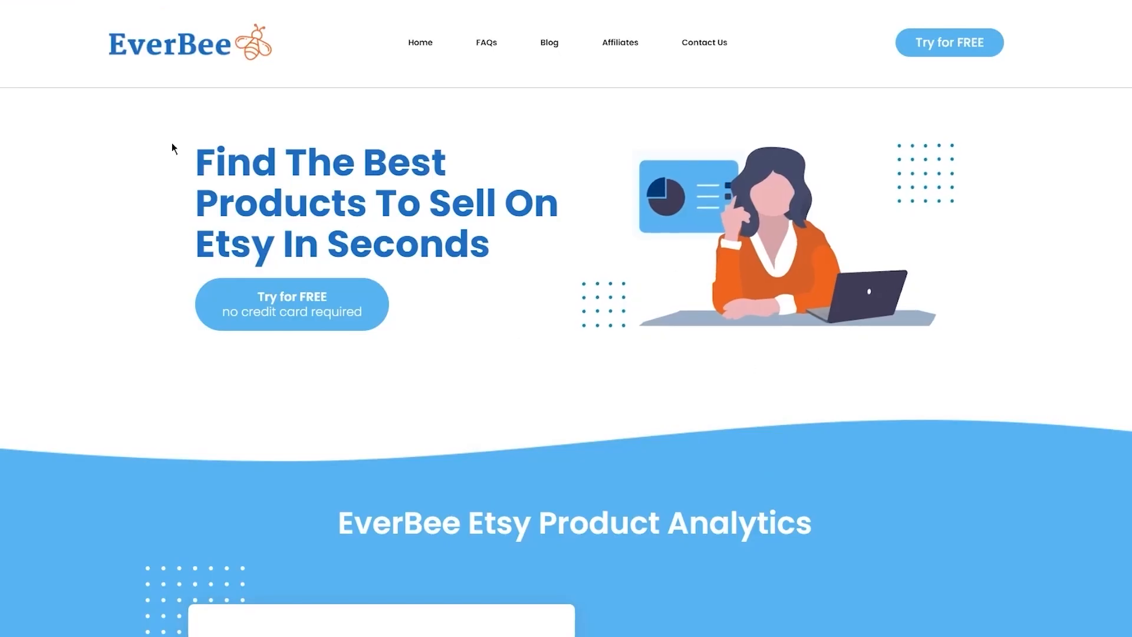
scroll("down", 3)
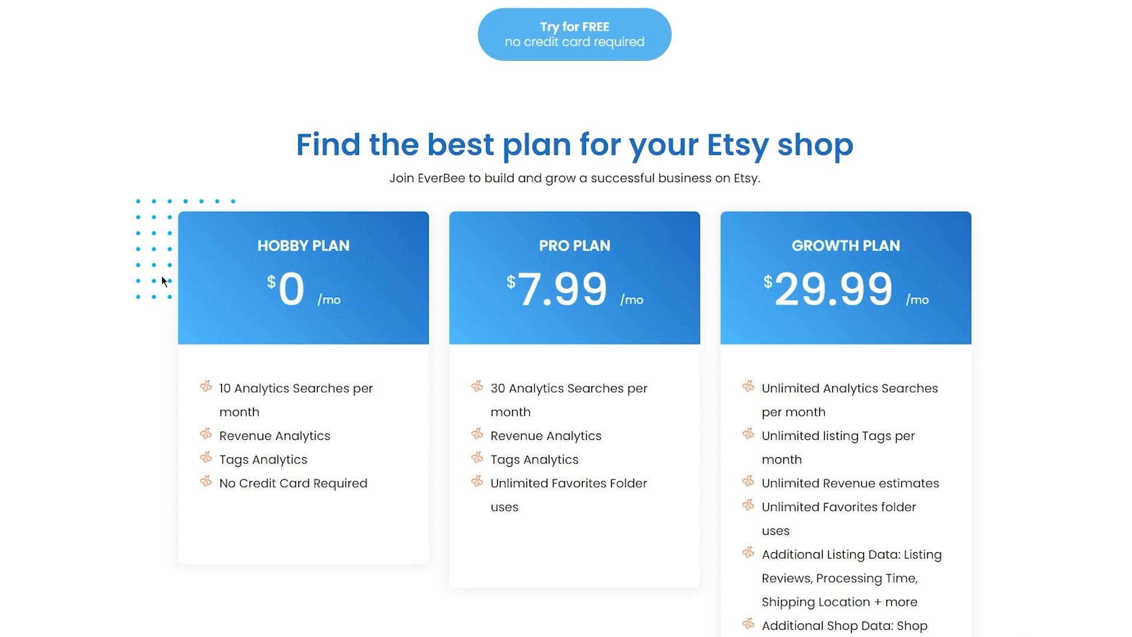
mouse_move(154, 419)
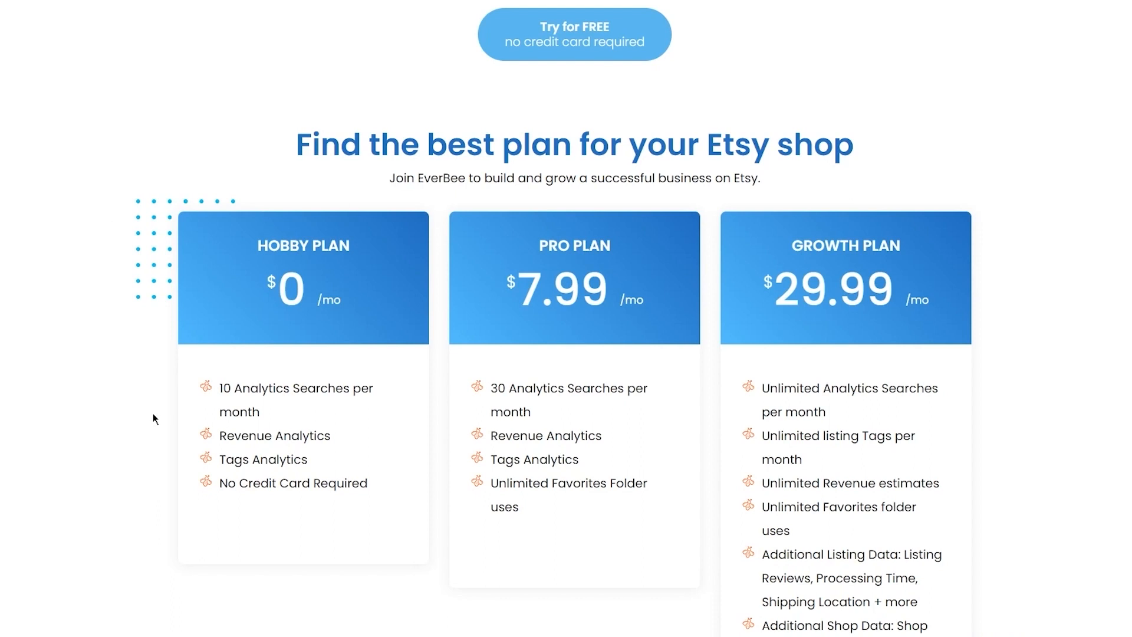
mouse_move(749, 376)
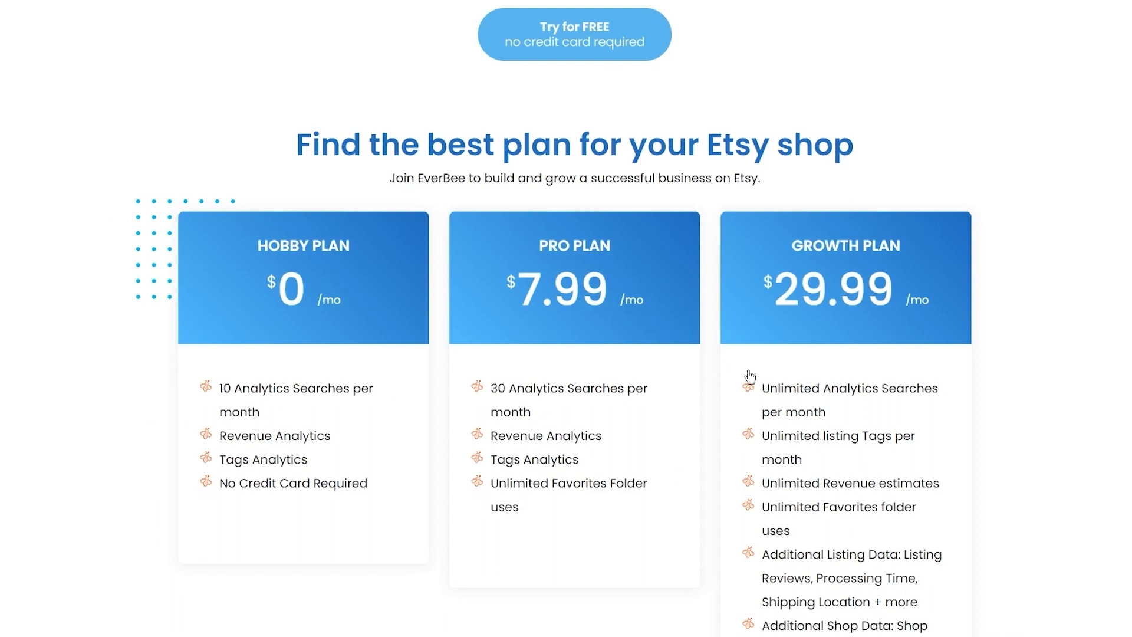
mouse_move(353, 319)
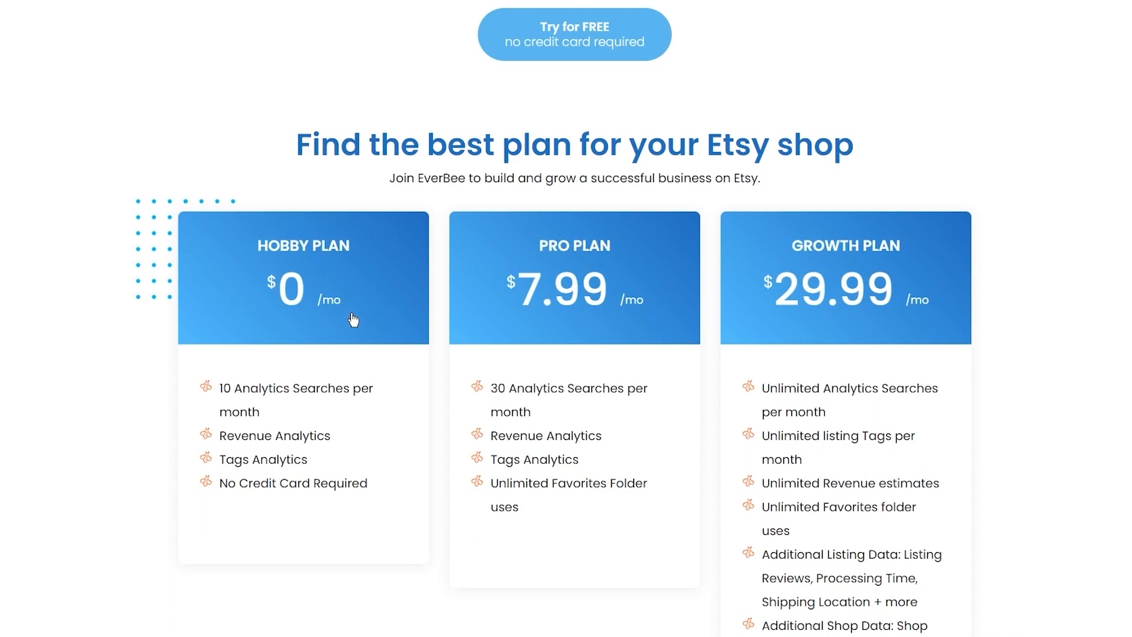
mouse_move(559, 306)
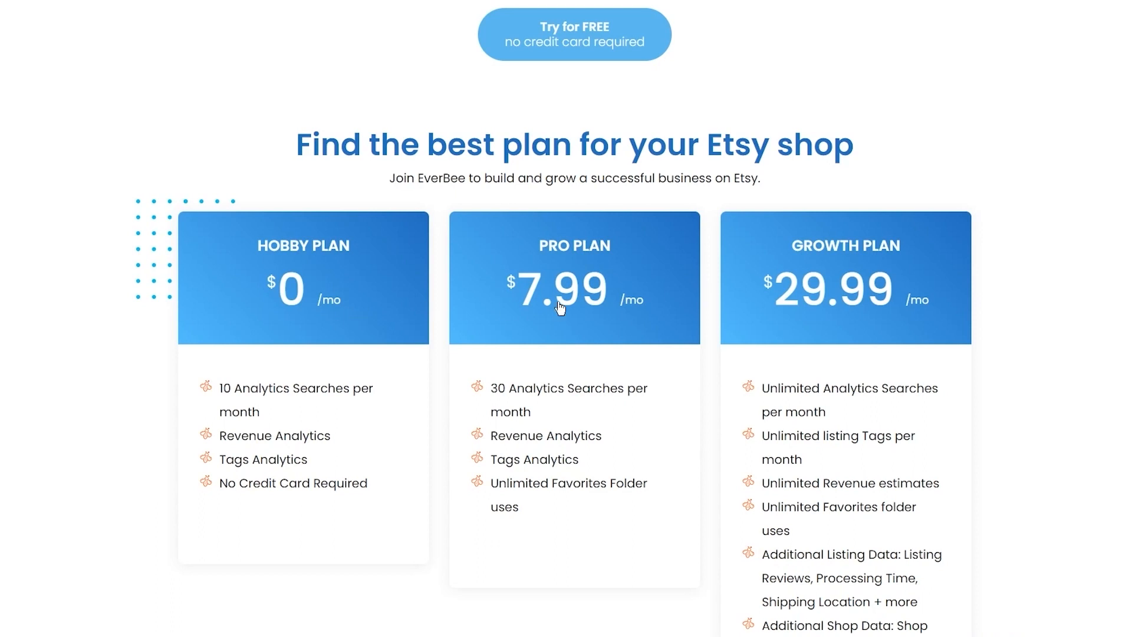
mouse_move(701, 307)
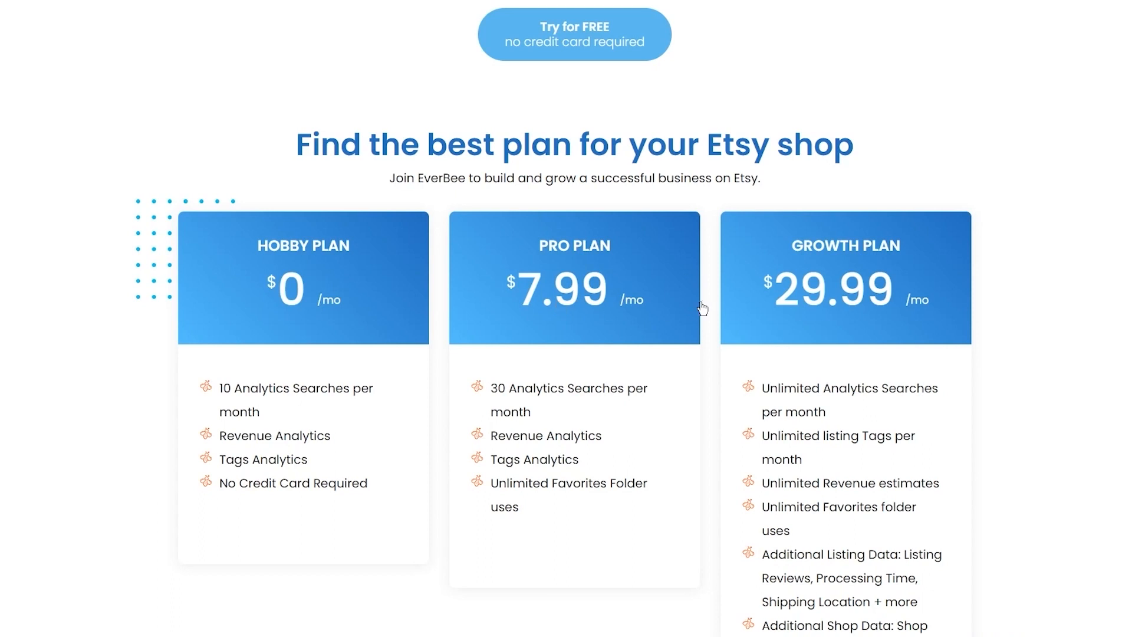
mouse_move(839, 361)
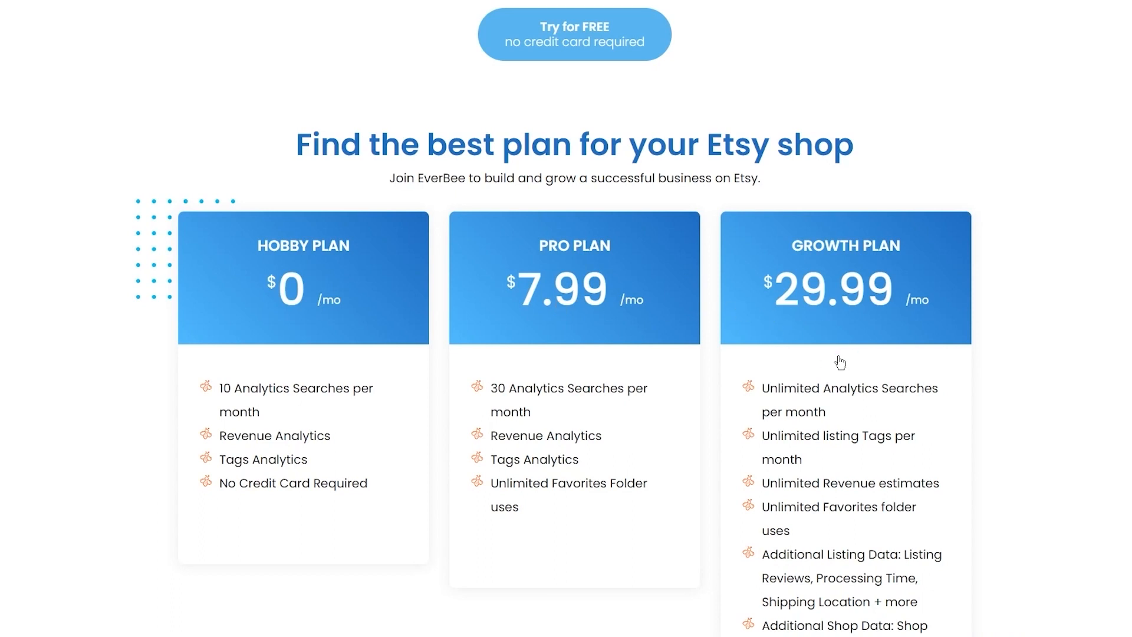
mouse_move(294, 299)
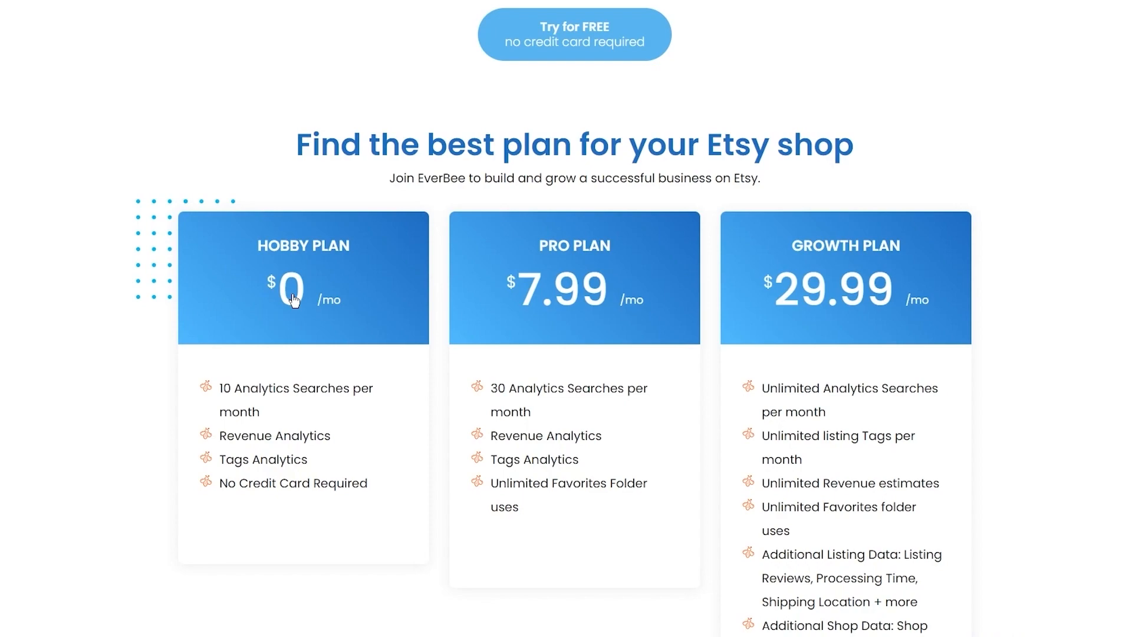
mouse_move(821, 348)
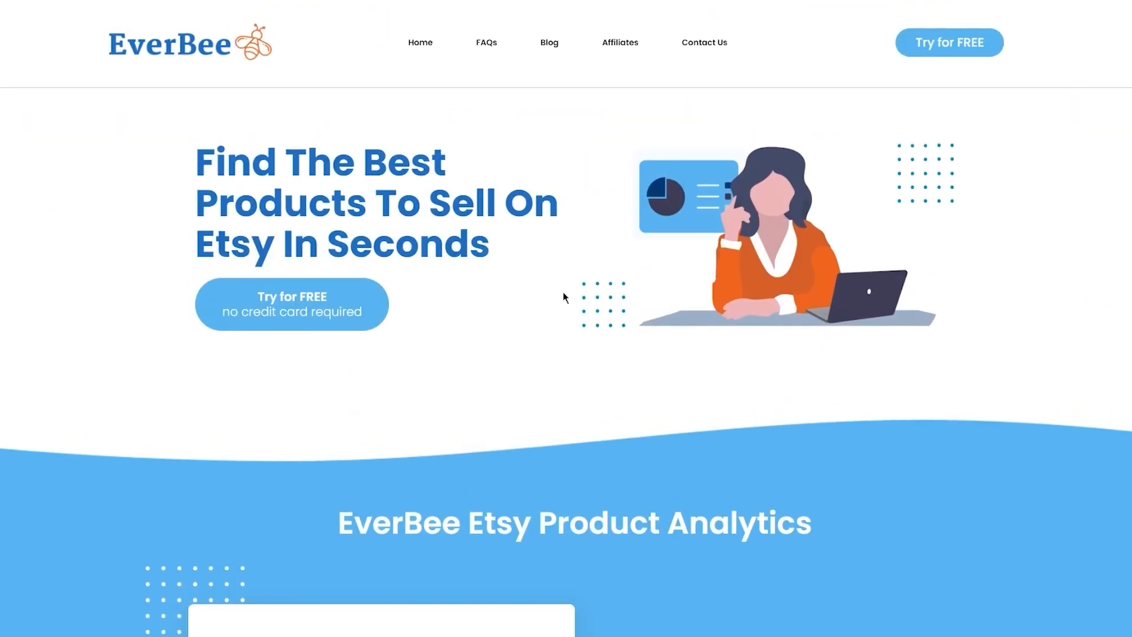
mouse_move(329, 205)
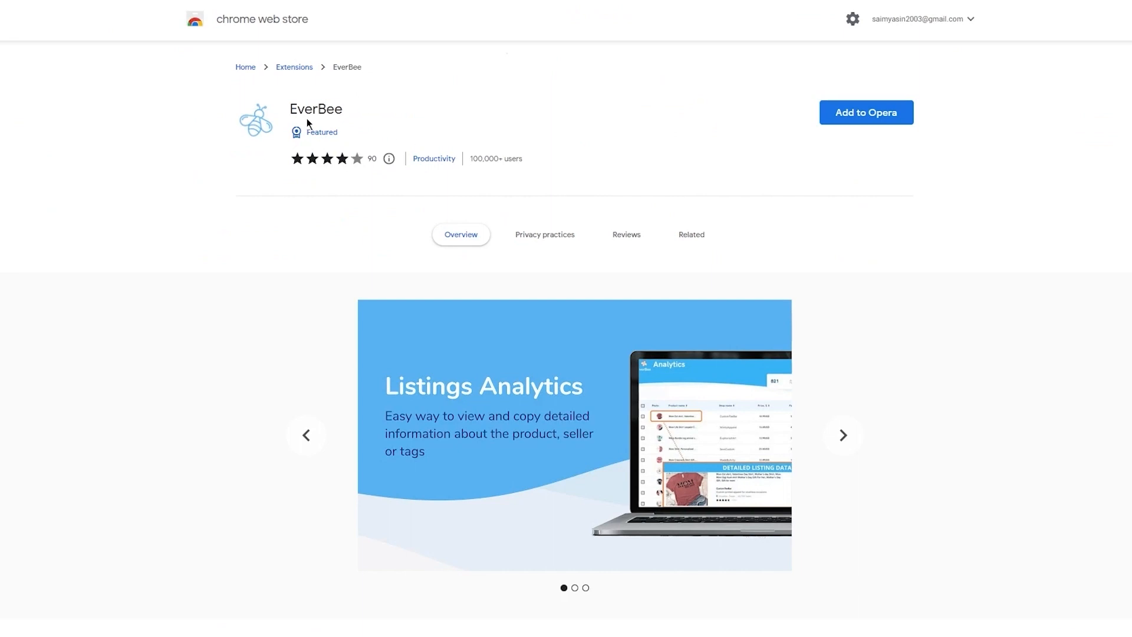
mouse_move(825, 136)
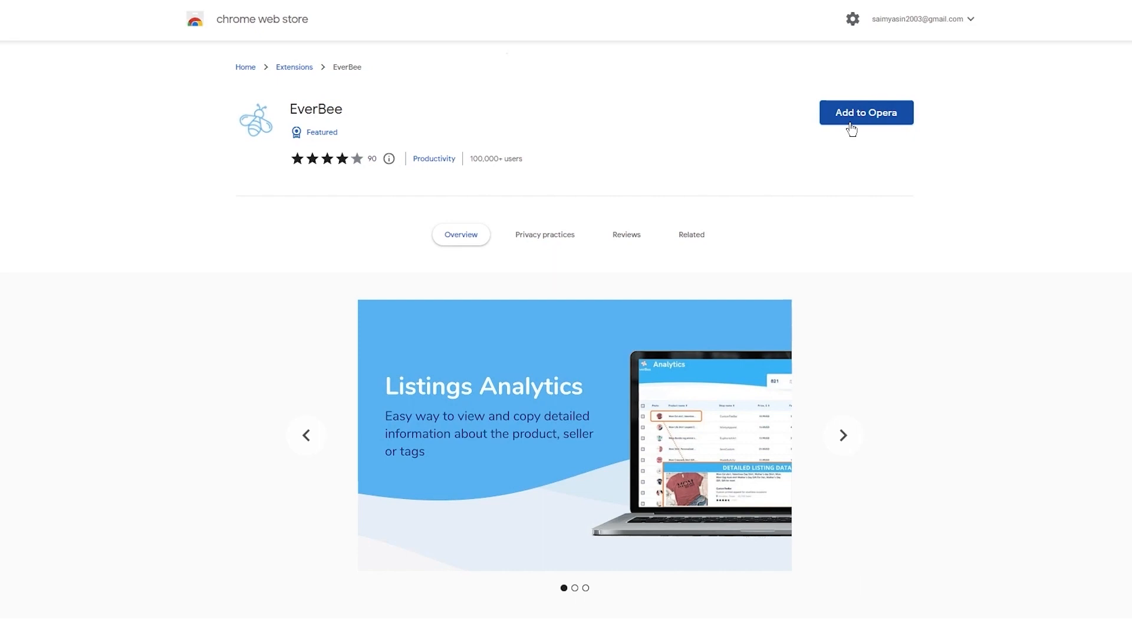
mouse_move(1112, 23)
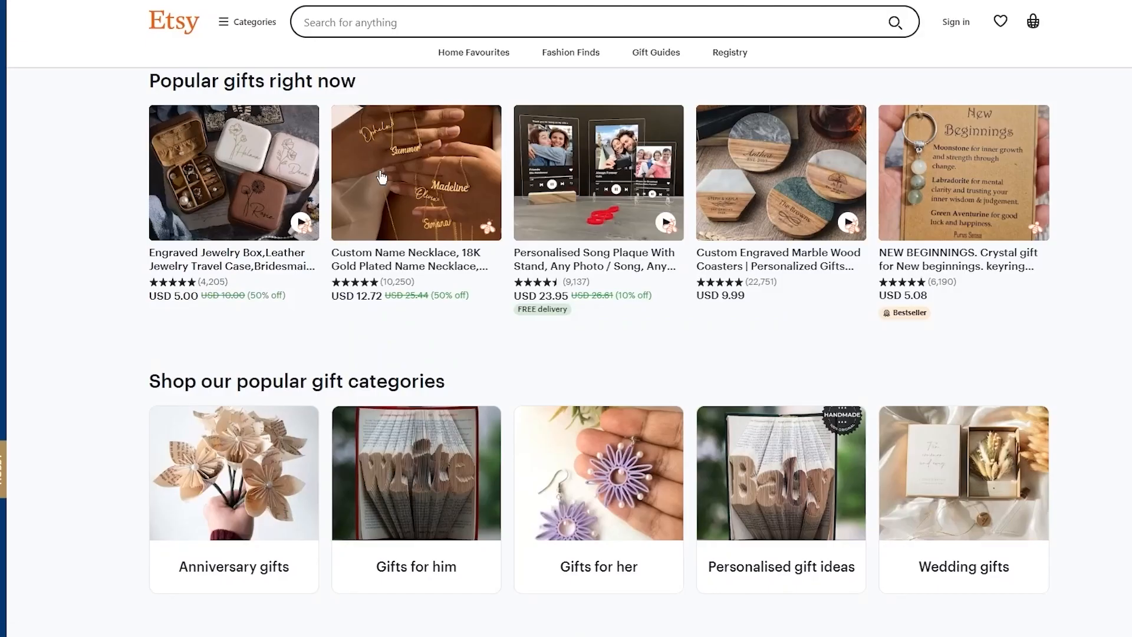
mouse_move(382, 177)
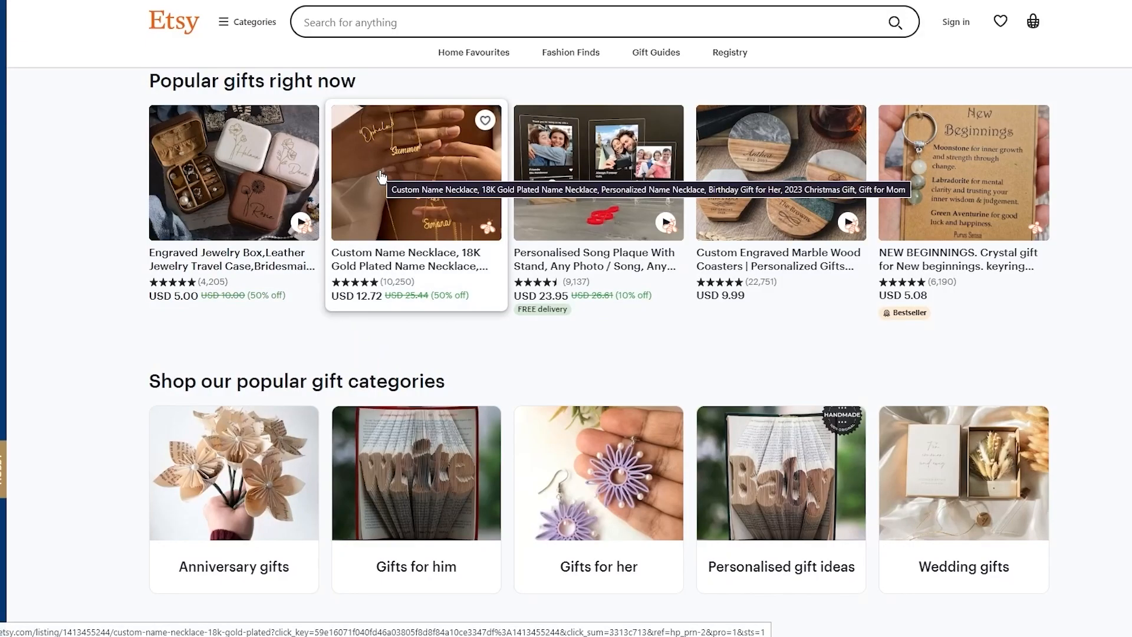
mouse_move(1096, 257)
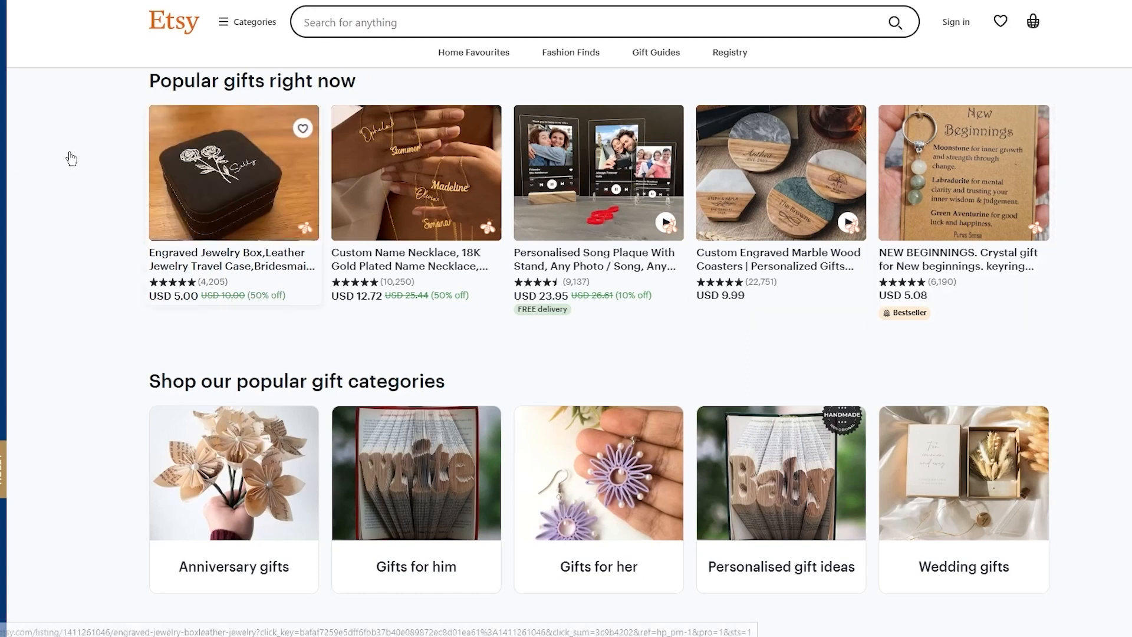
mouse_move(224, 160)
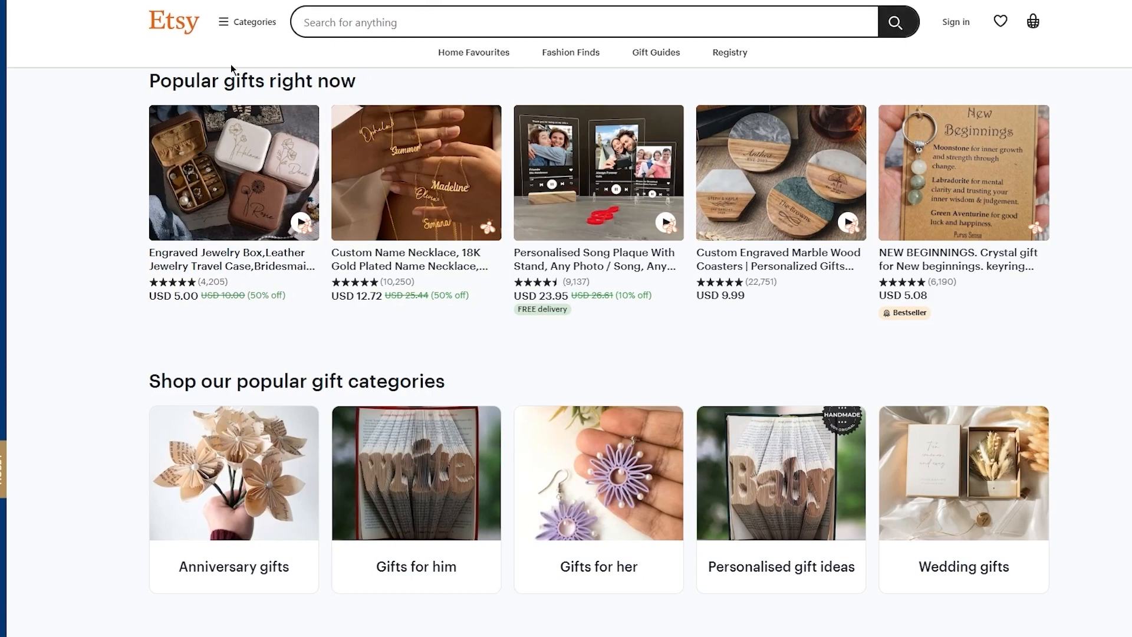
Step: Enter 'bullet journal' in the Etsy search bar
type("bullet journa")
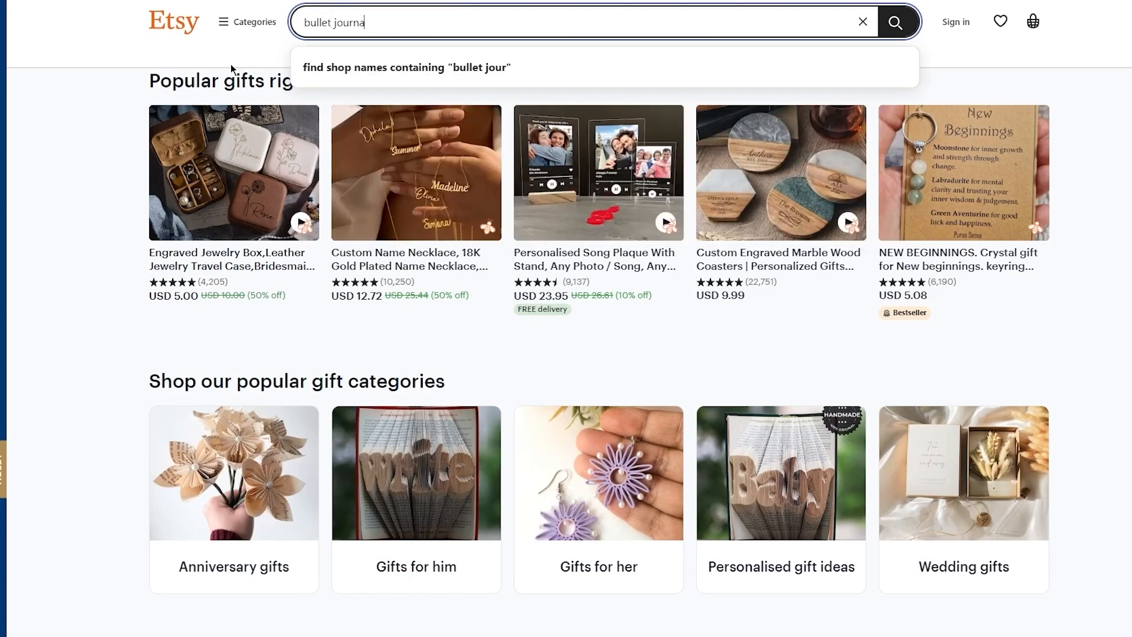
type("l")
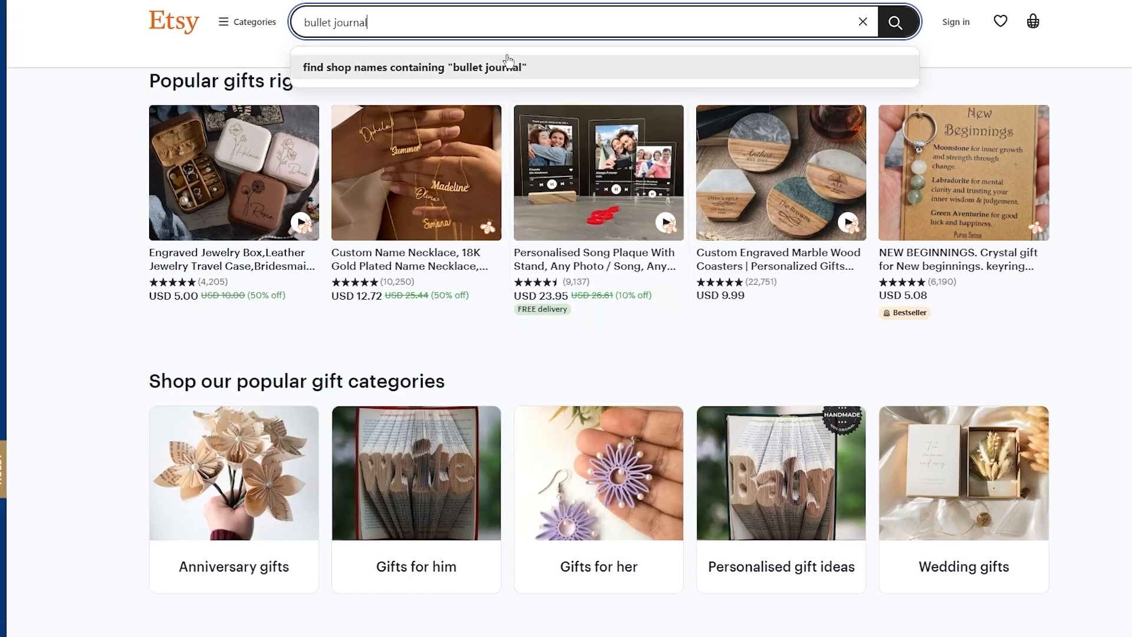
mouse_move(481, 40)
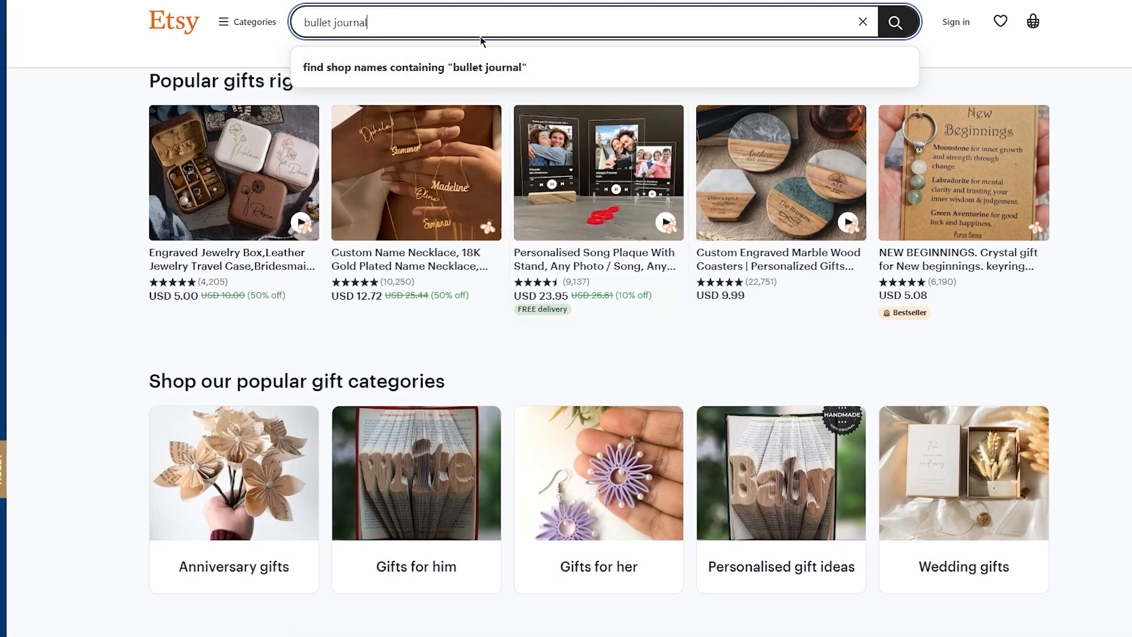
mouse_move(460, 27)
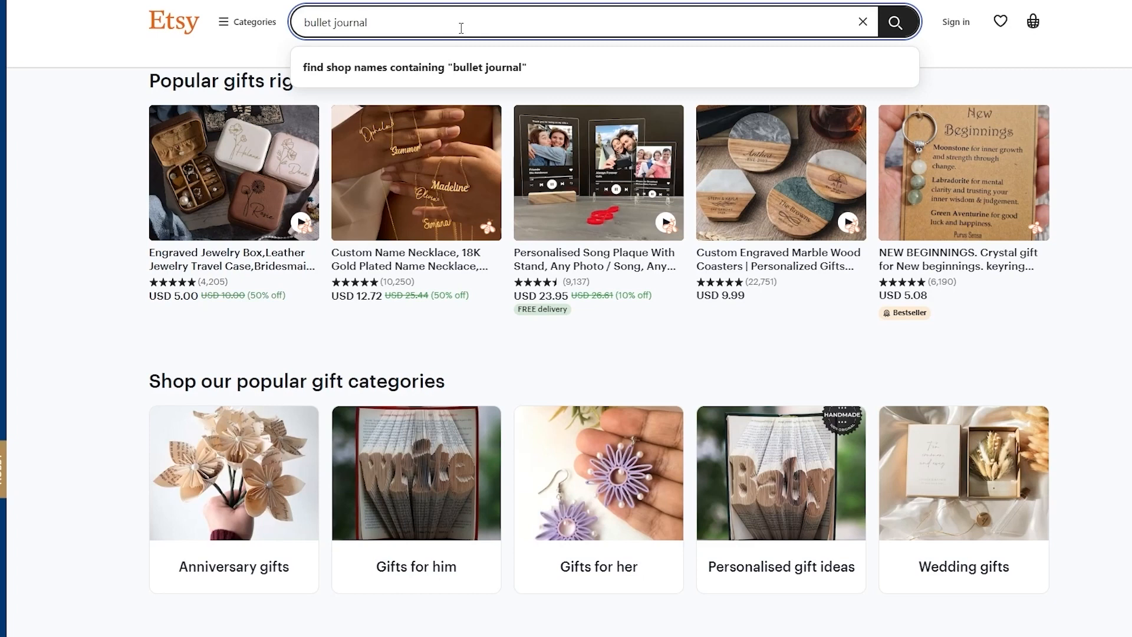
mouse_move(527, 18)
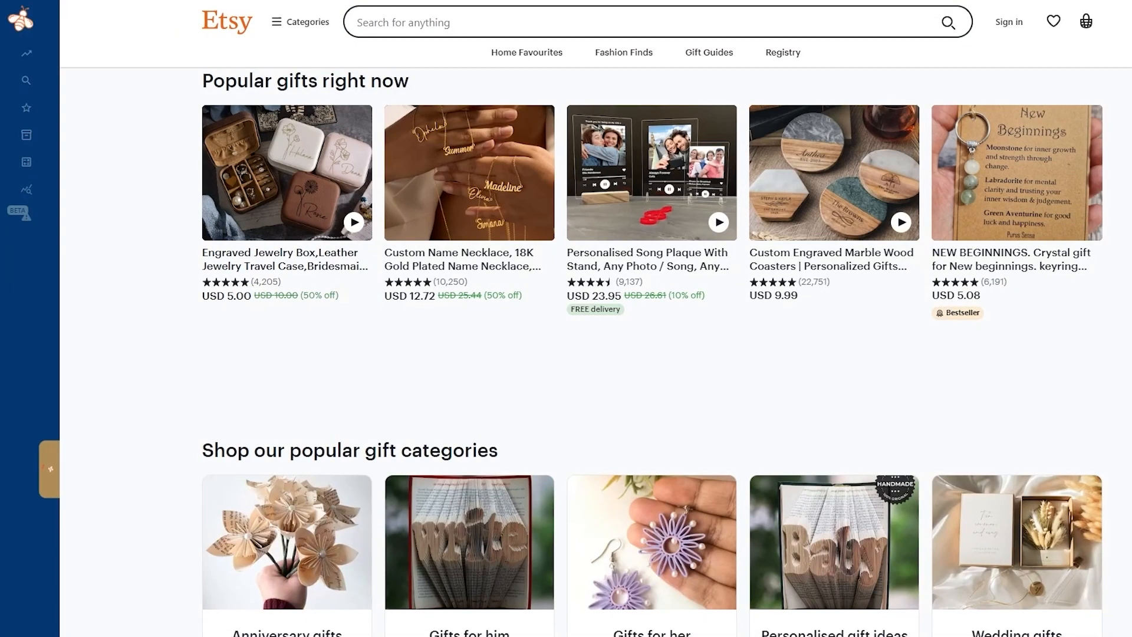
mouse_move(908, 11)
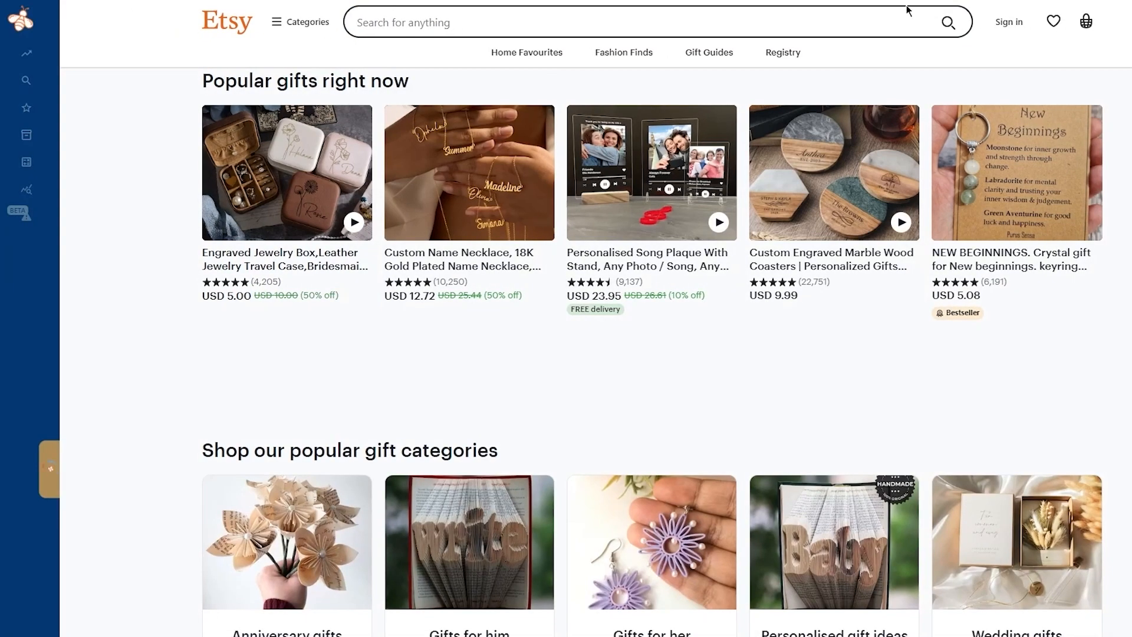
mouse_move(26, 74)
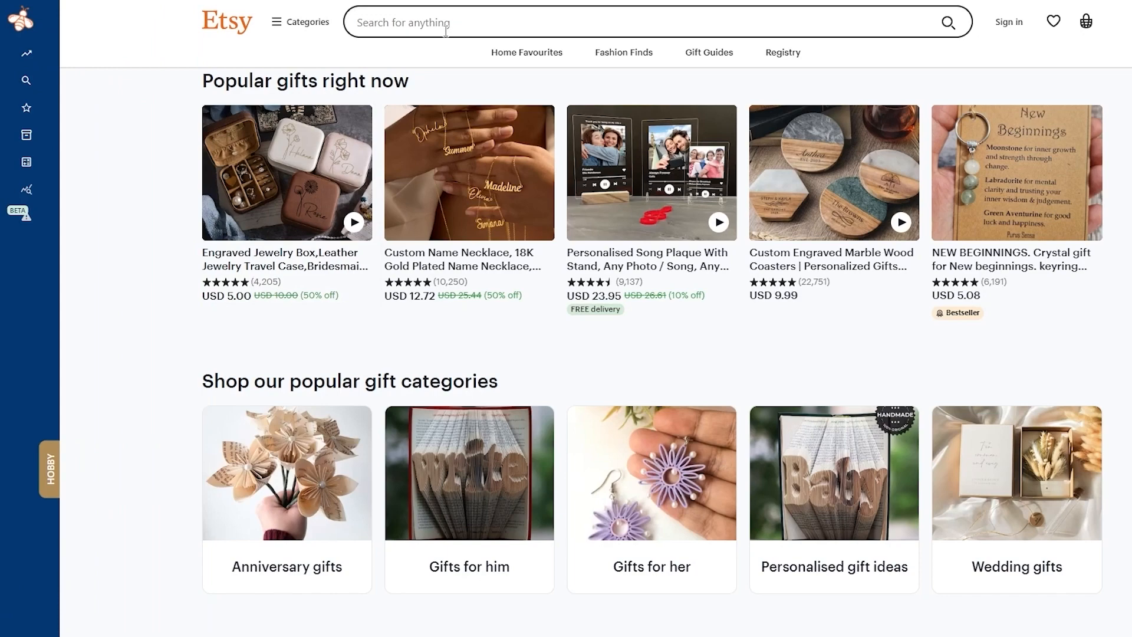
Step: Check EverBee monthly search counts for 'notion template', then retype 'bullet journ' in the search box
type("bullet journal")
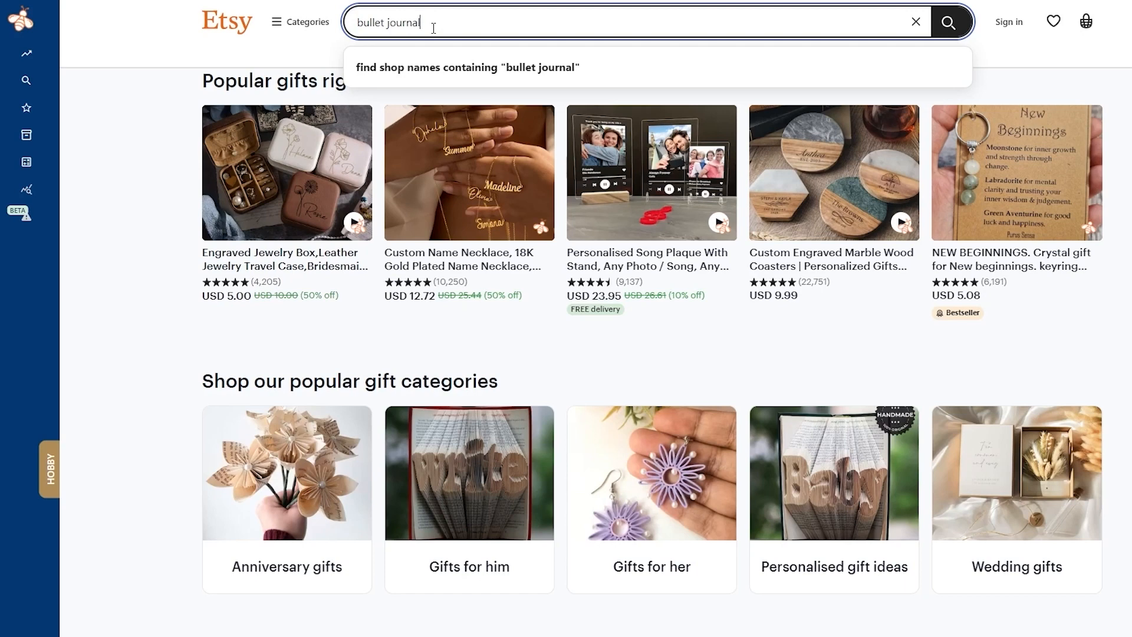
key("Backspace")
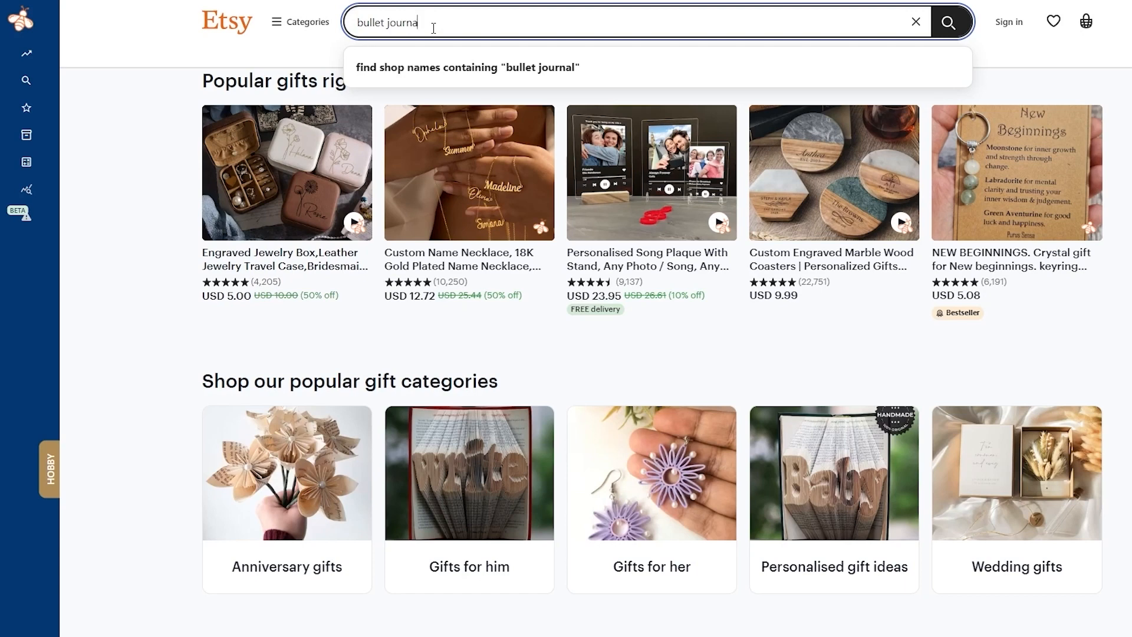
left_click(915, 22)
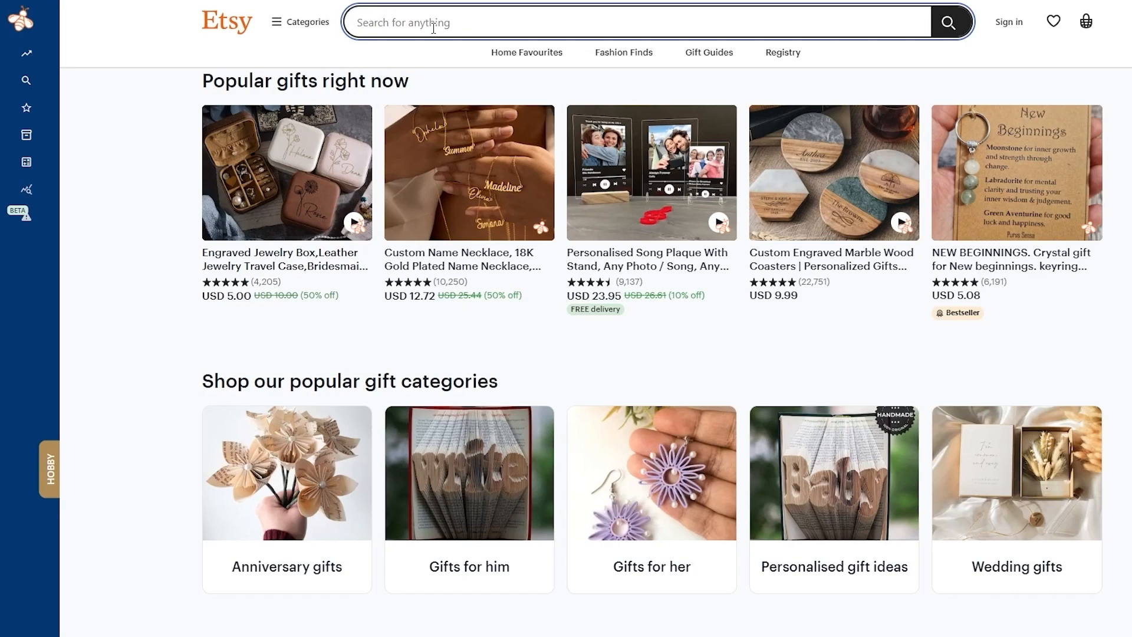
type("notion template")
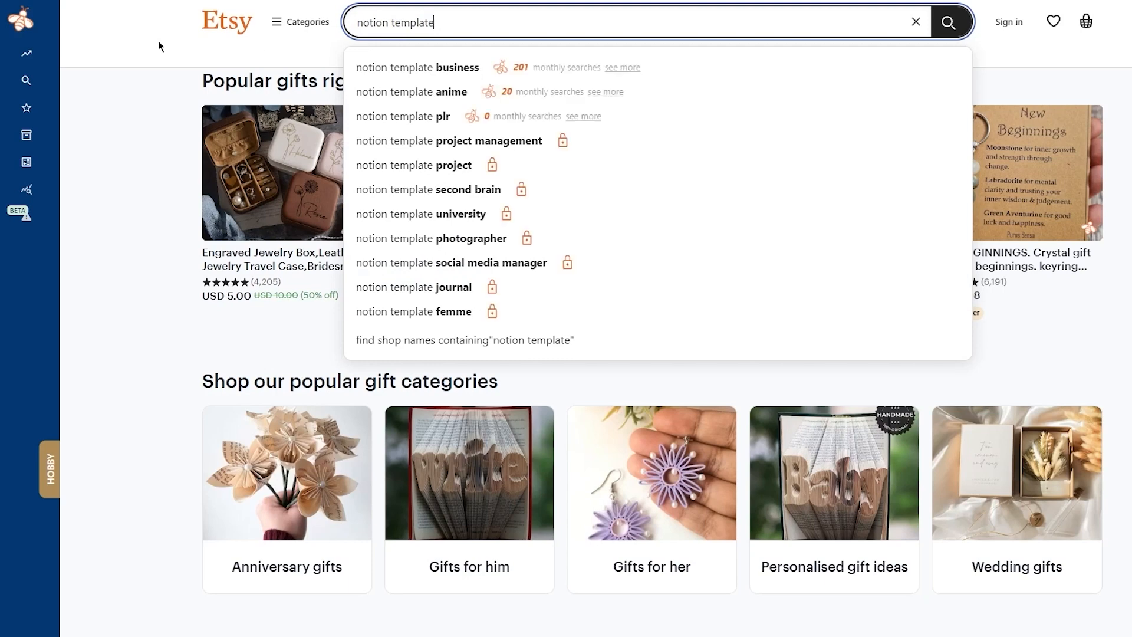
mouse_move(539, 92)
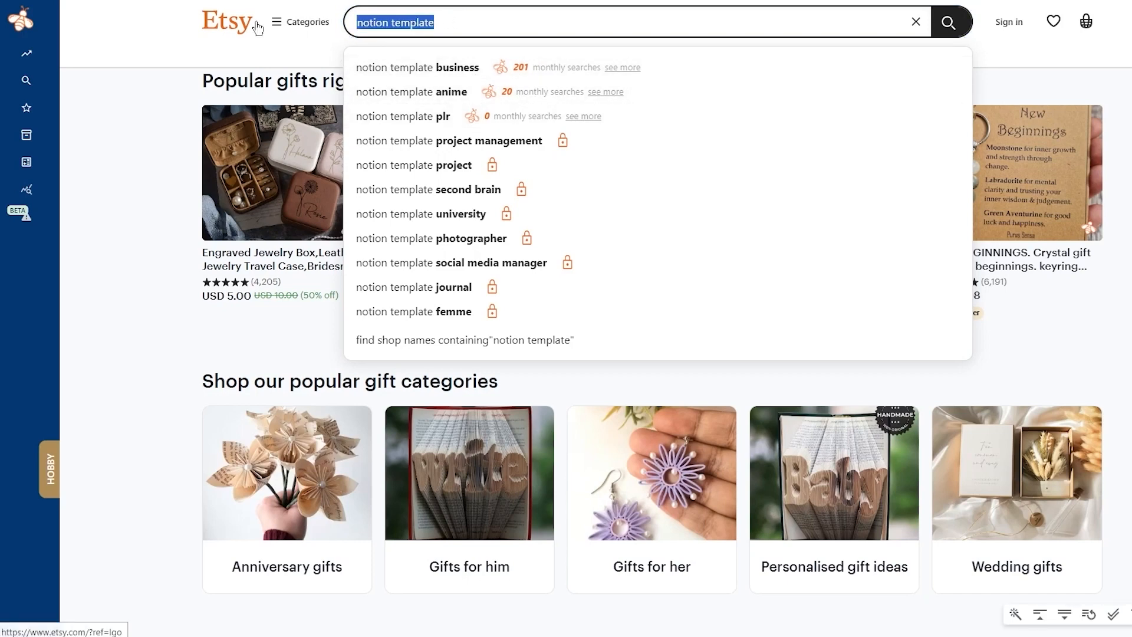
type("bullet journ")
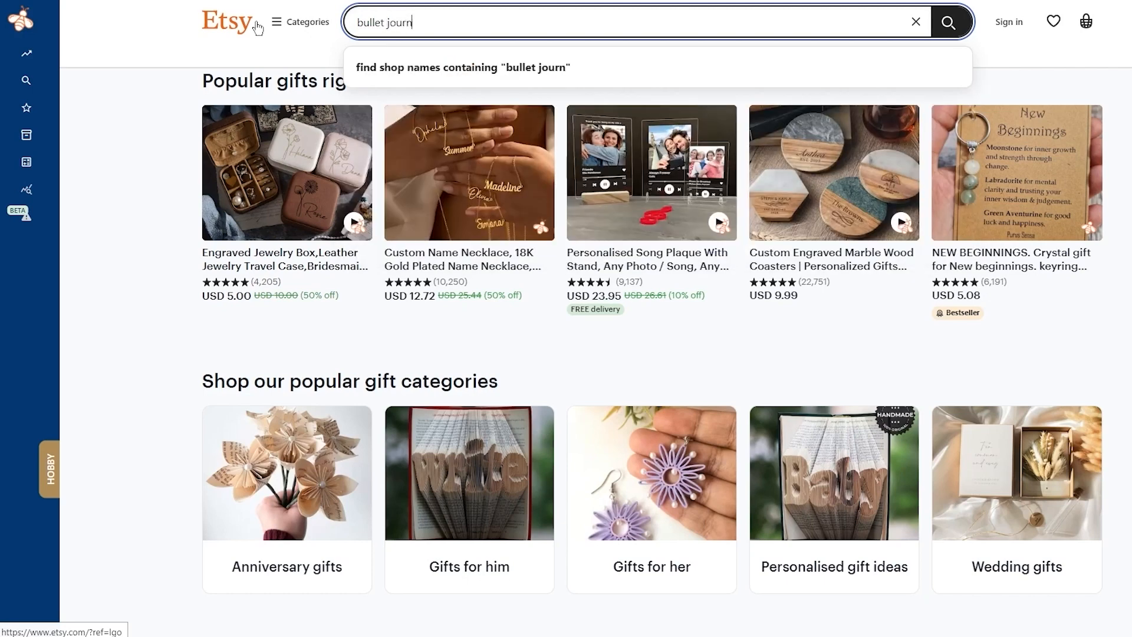
Step: Finish the 'bullet journal' query and run the search, showing 133,725 listings
type("al")
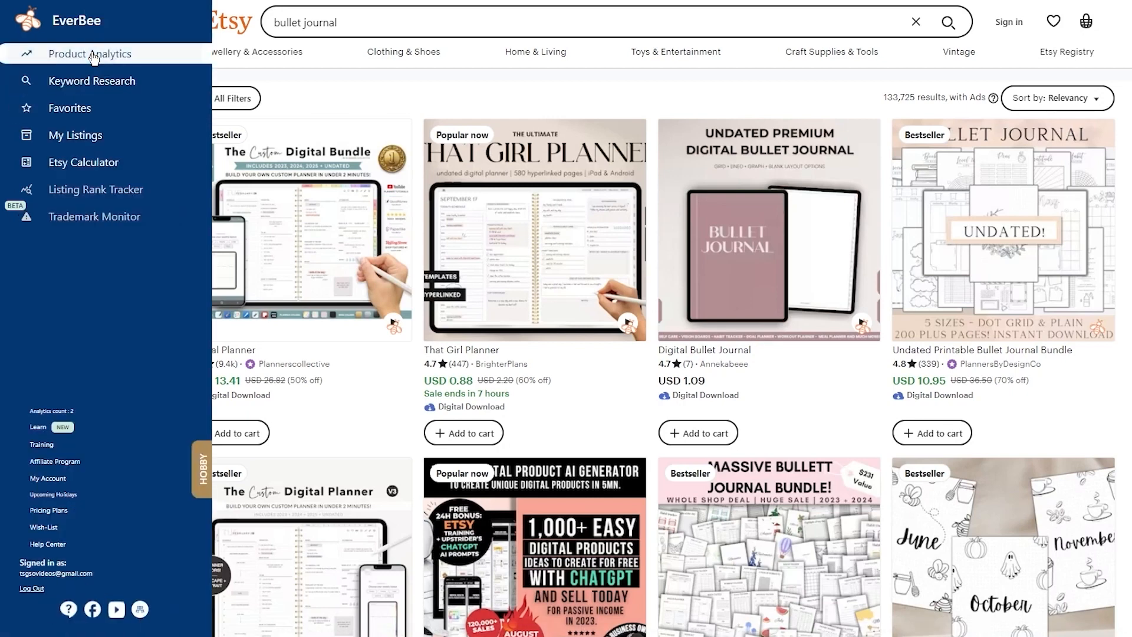
Step: Open Product Analytics for the 64 bullet journal listings, averaging 17 USD and 415 monthly sales
left_click(90, 52)
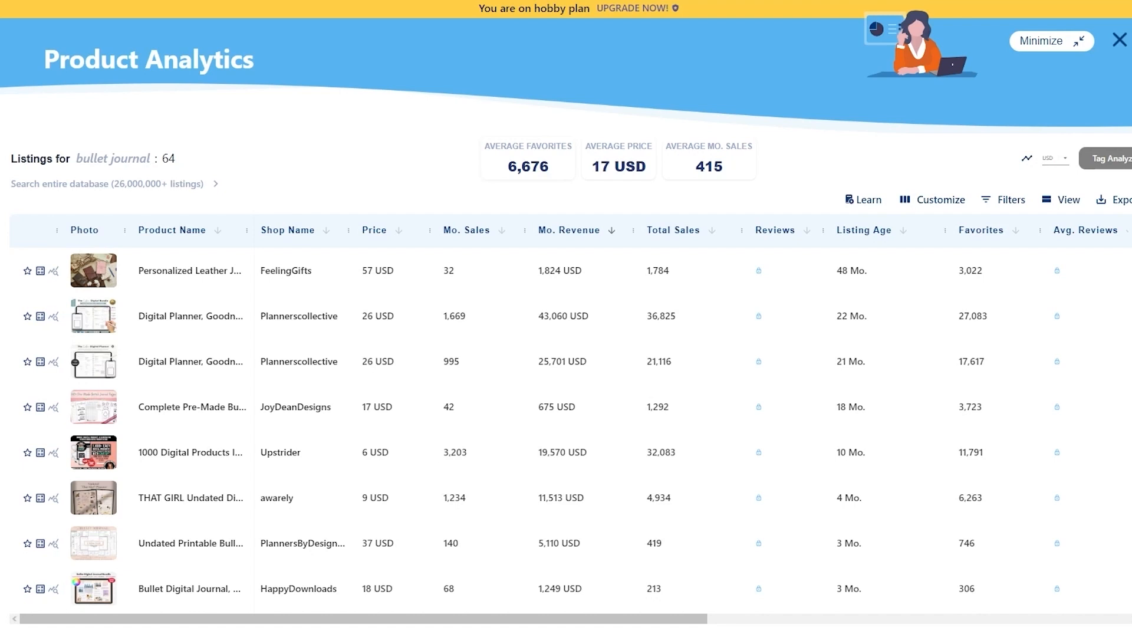
mouse_move(302, 286)
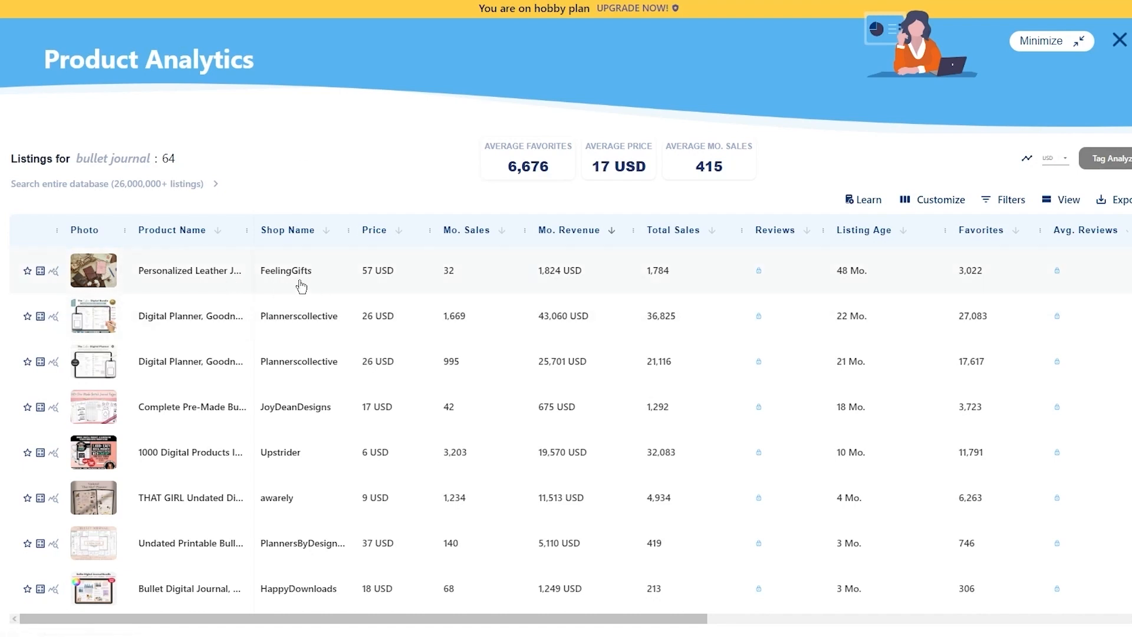
mouse_move(347, 380)
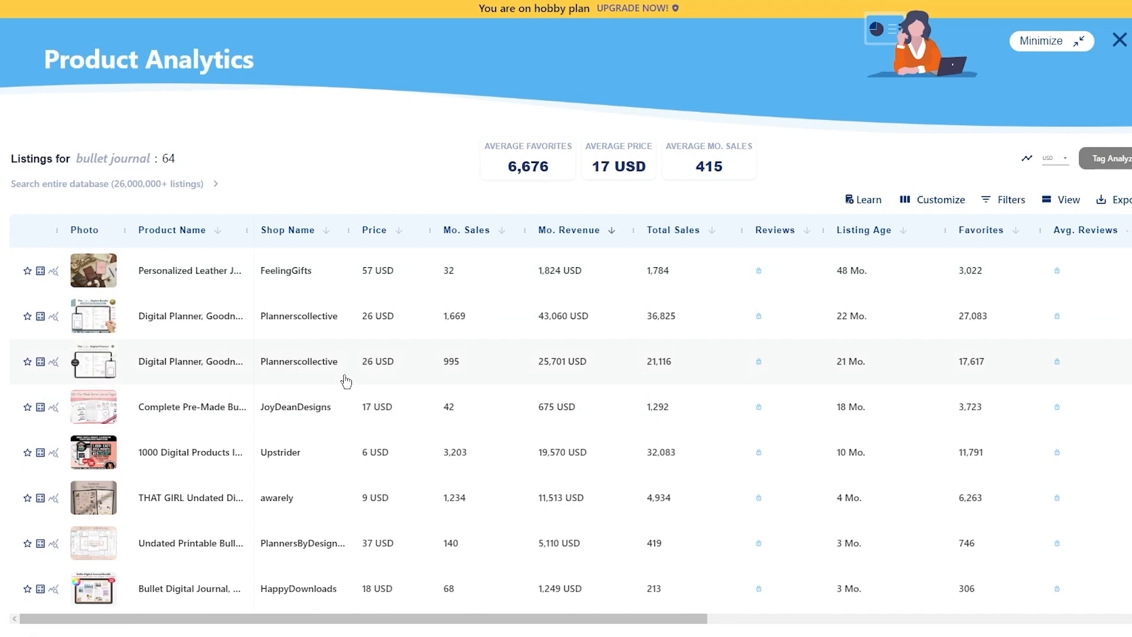
mouse_move(273, 392)
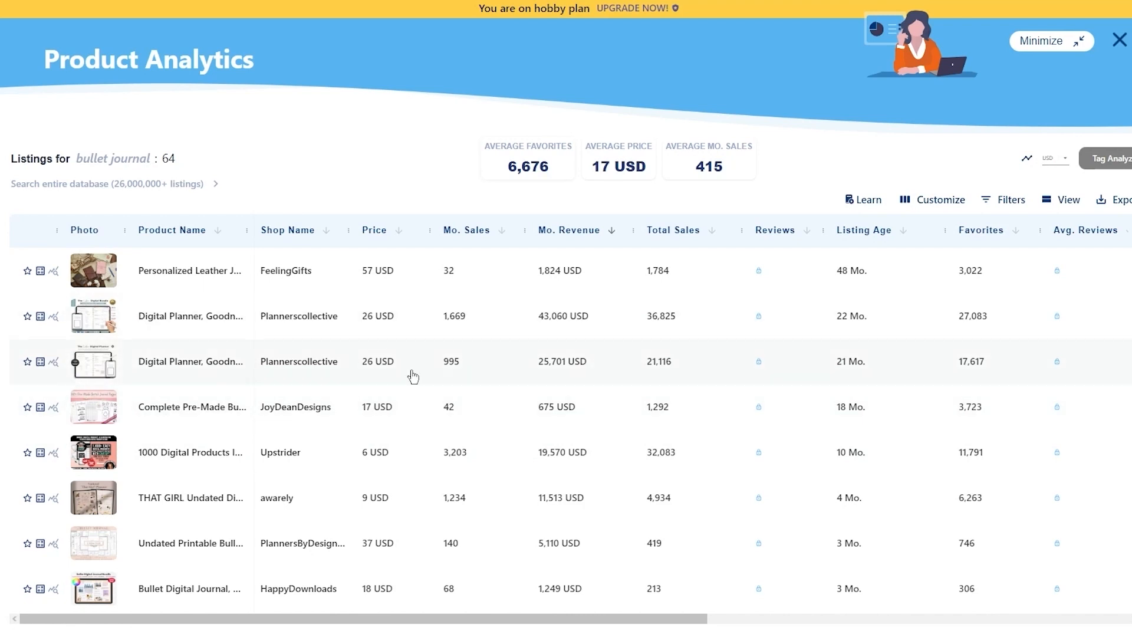
mouse_move(520, 341)
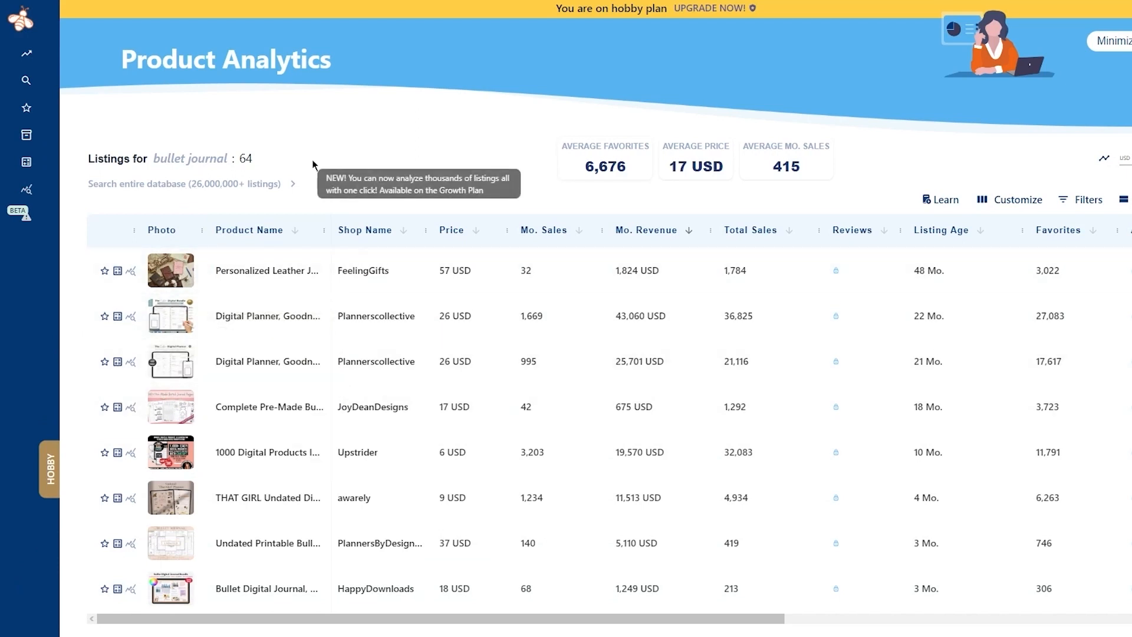
mouse_move(351, 145)
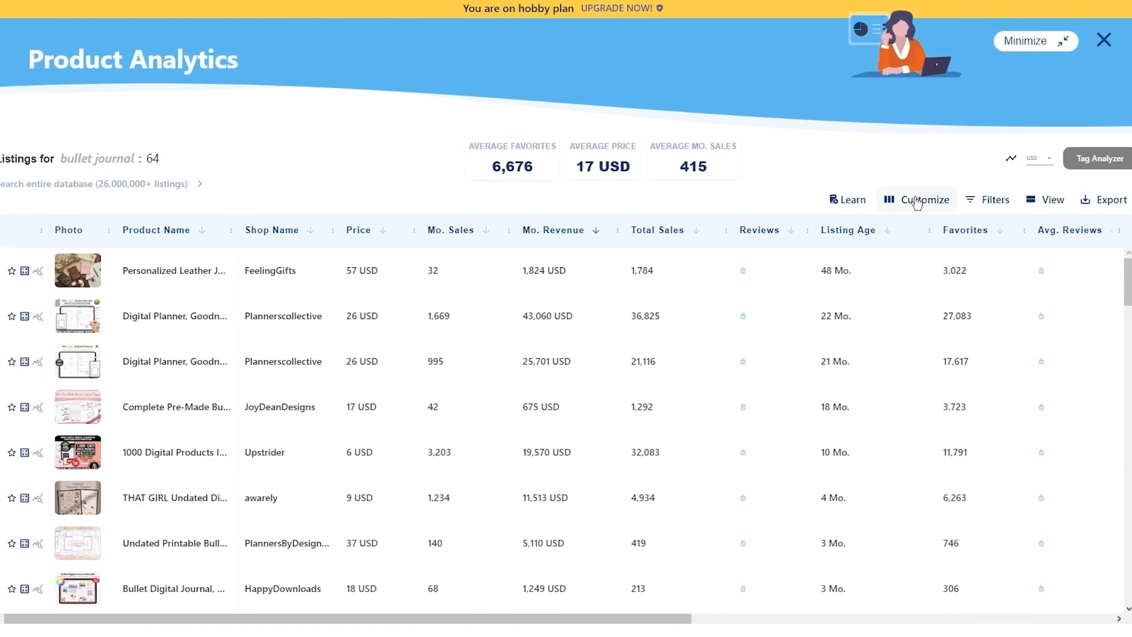
left_click(914, 199)
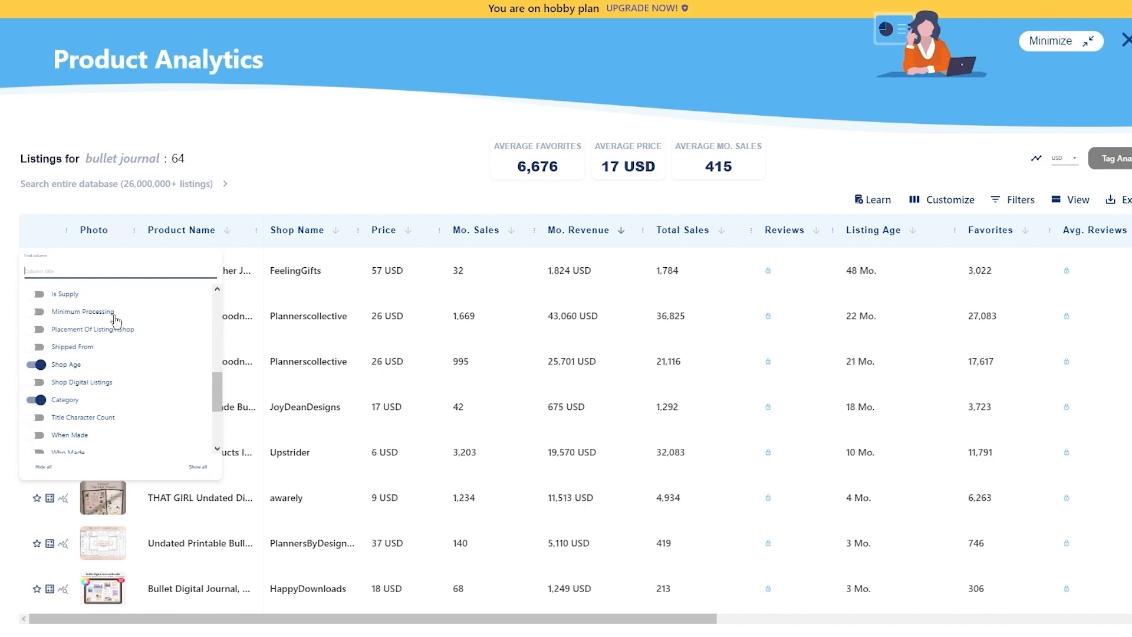
mouse_move(140, 398)
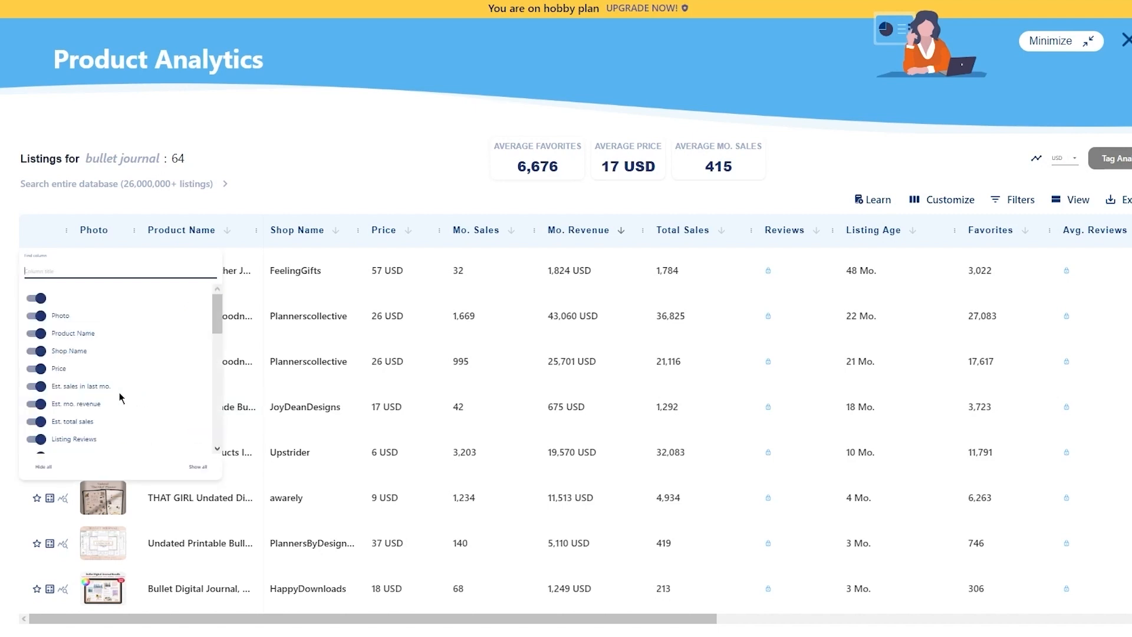
scroll("down", 3)
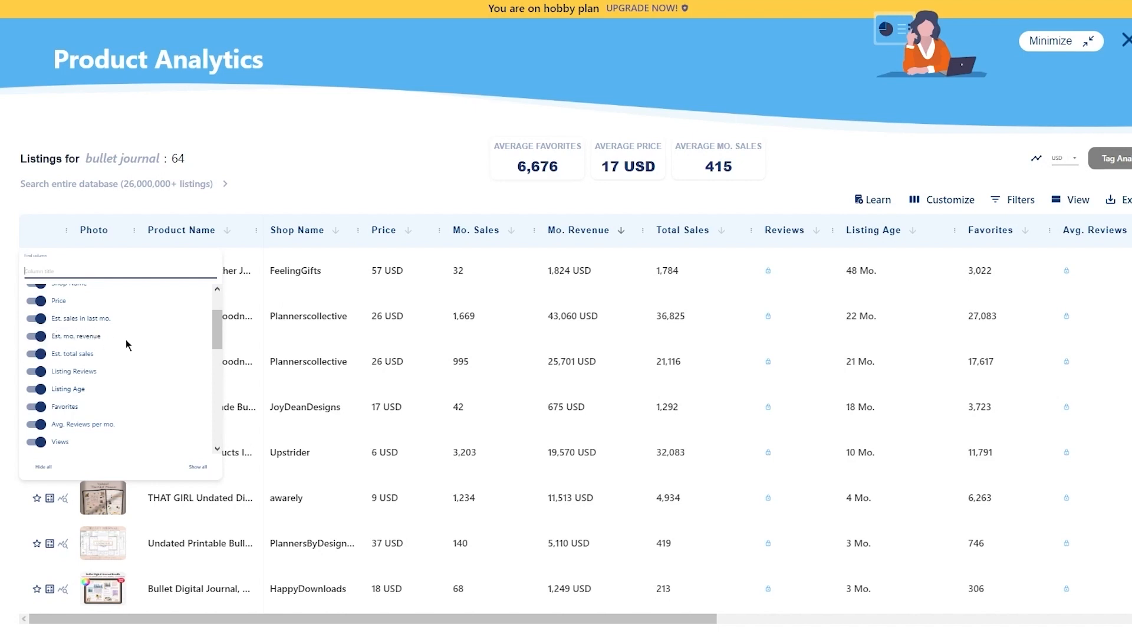
mouse_move(662, 208)
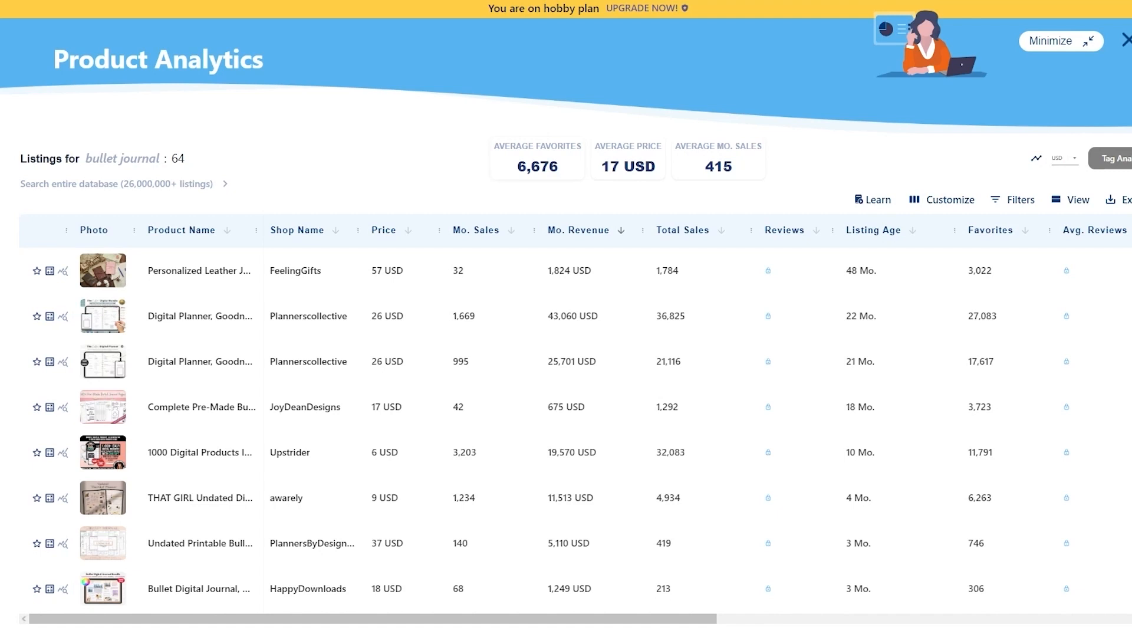
mouse_move(840, 324)
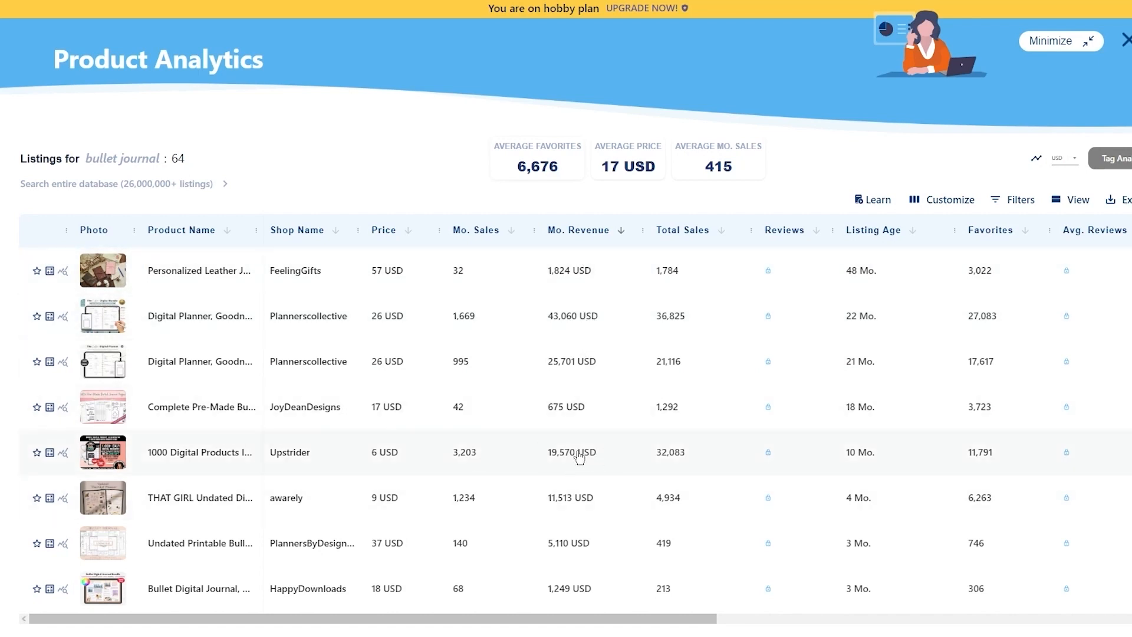
mouse_move(600, 464)
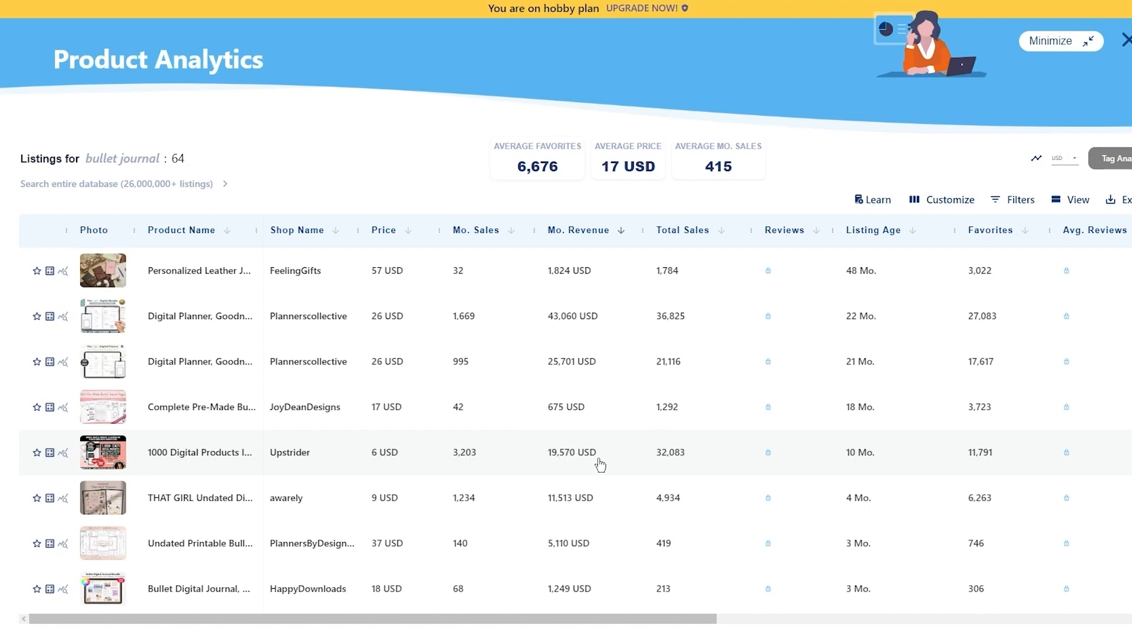
mouse_move(595, 463)
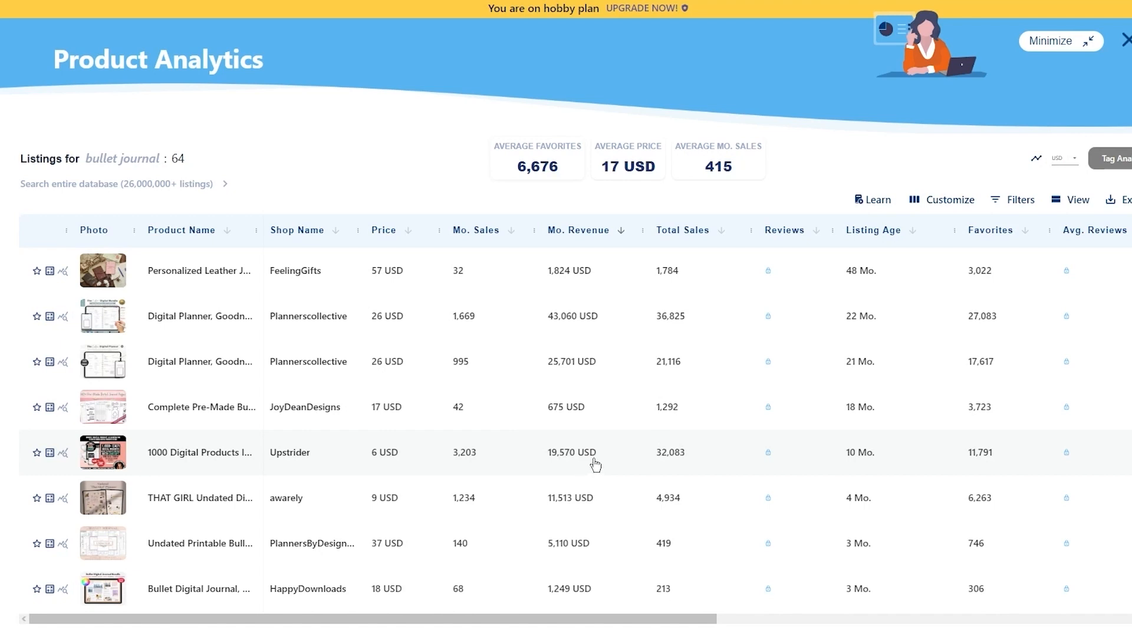
mouse_move(586, 464)
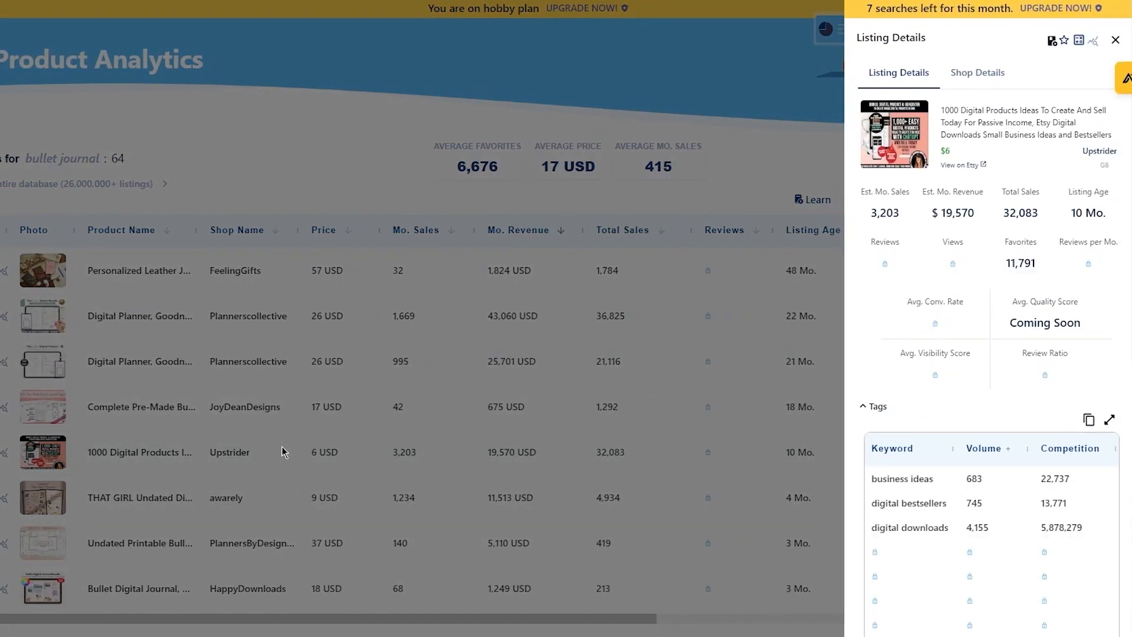
mouse_move(954, 462)
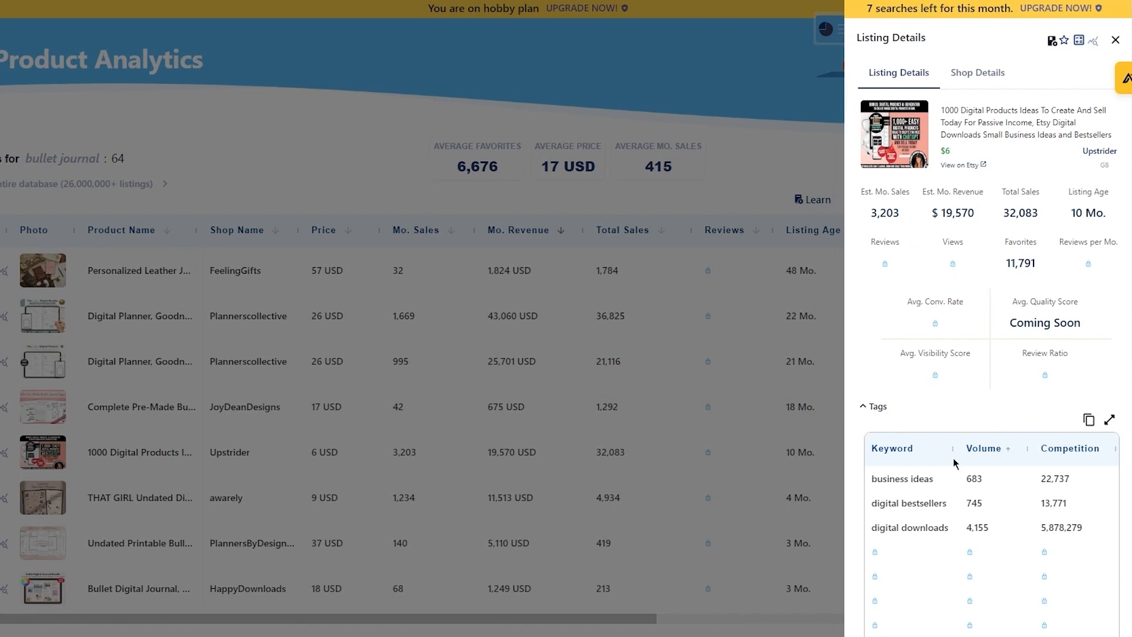
scroll("down", 3)
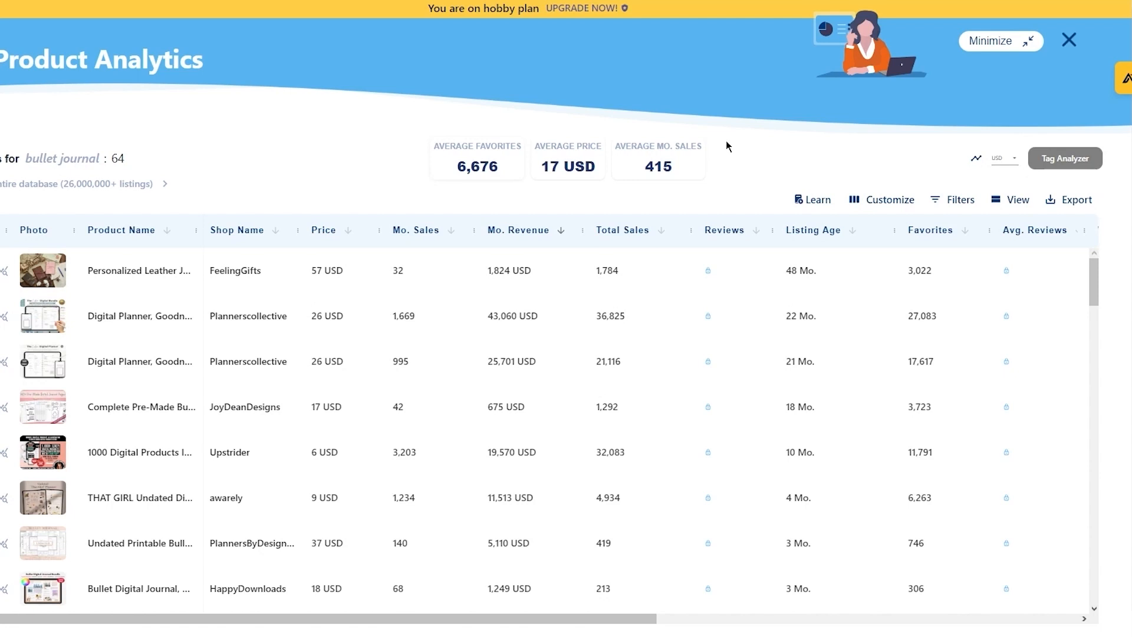
mouse_move(139, 554)
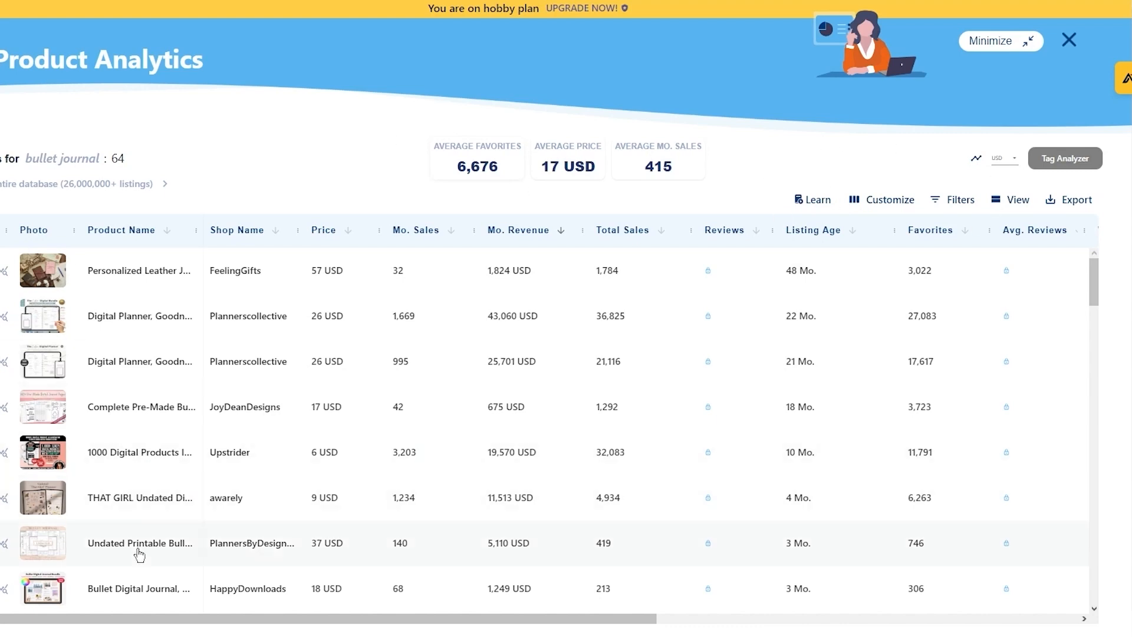
Step: Open the PlannersByDesignCo undated bullet journal bundle's details and scroll down to its tags
left_click(141, 543)
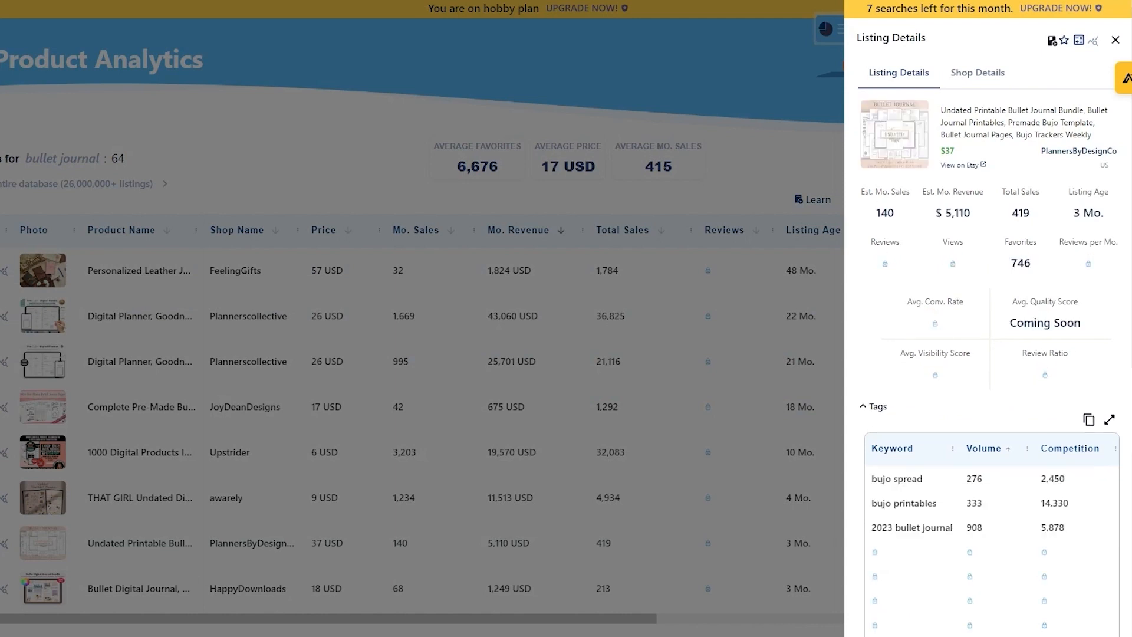
mouse_move(1081, 415)
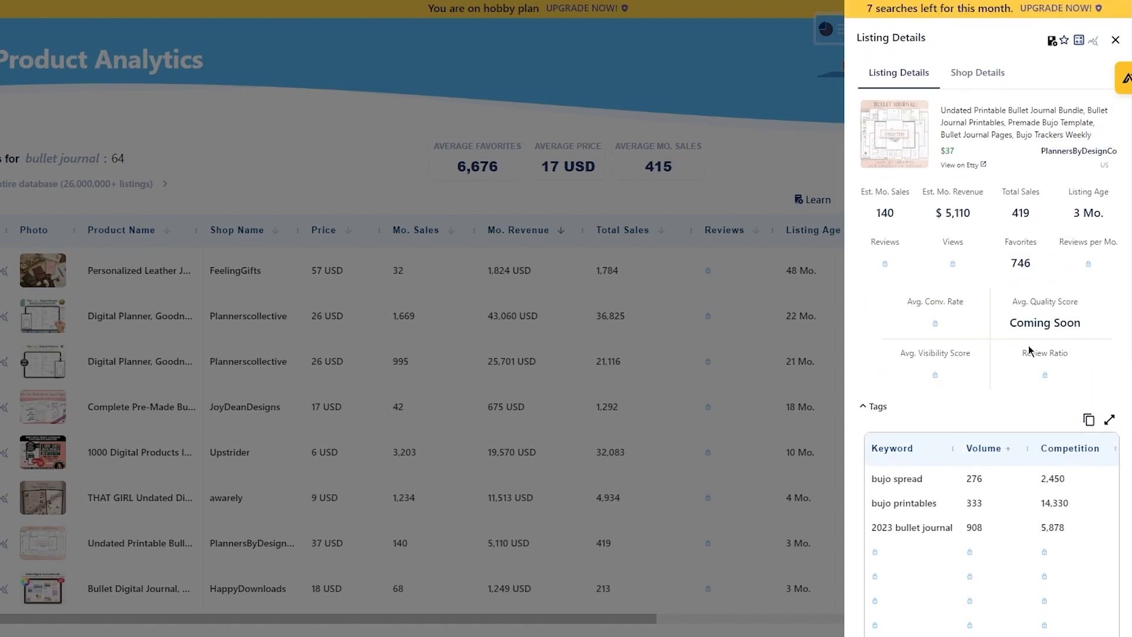
scroll("down", 3)
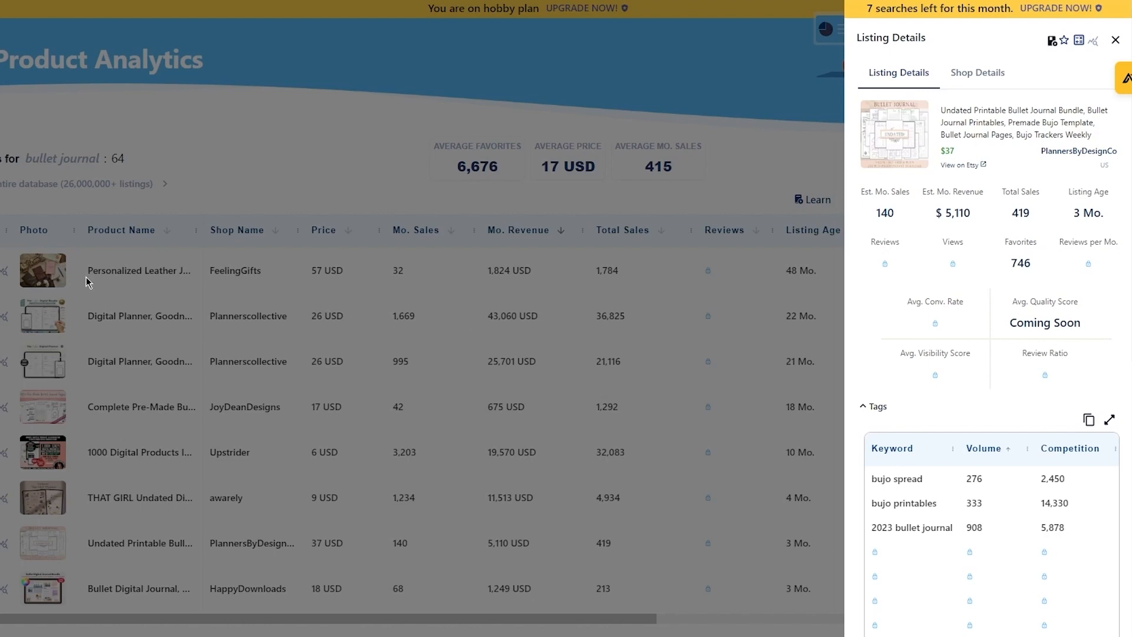
Step: Bring up EverBee's navigation menu over the bullet journal analytics table
left_click(1116, 40)
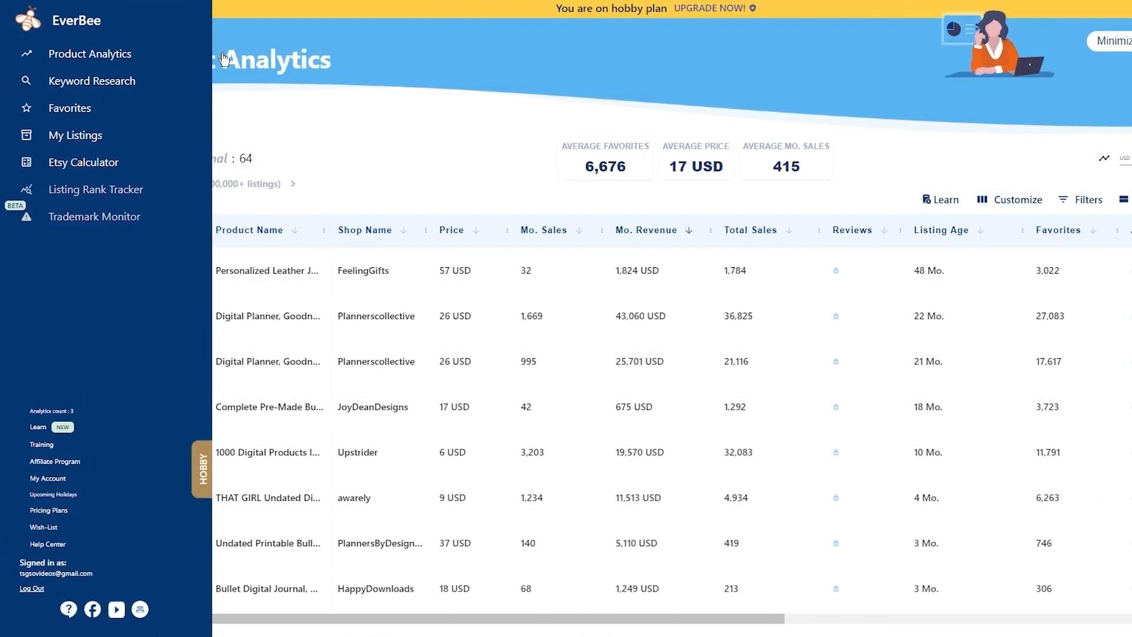
mouse_move(91, 54)
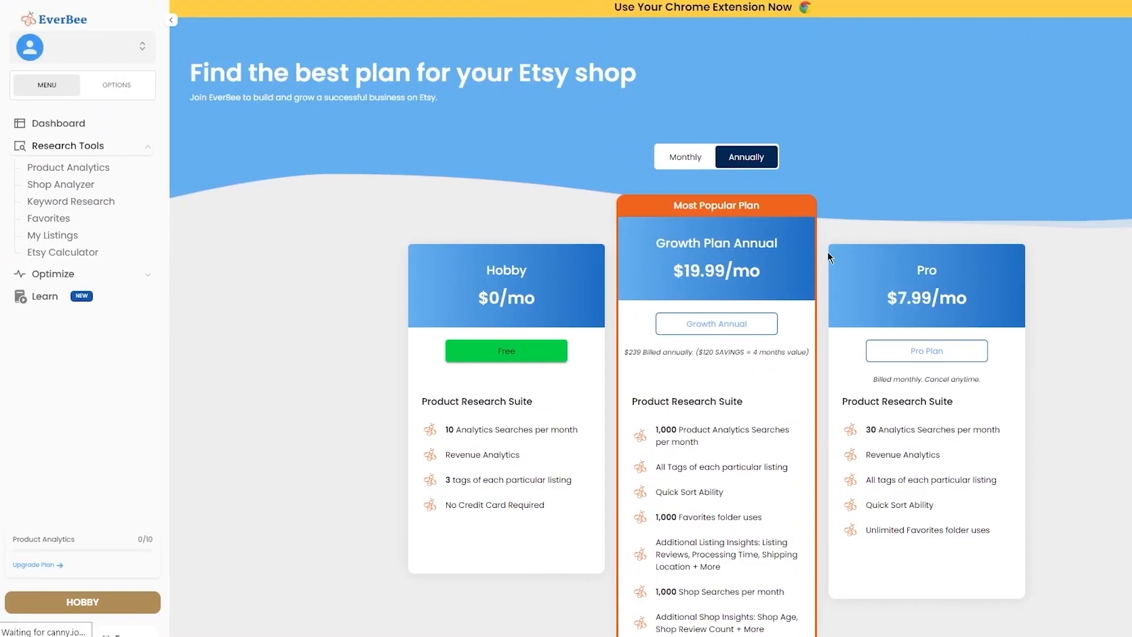
mouse_move(785, 286)
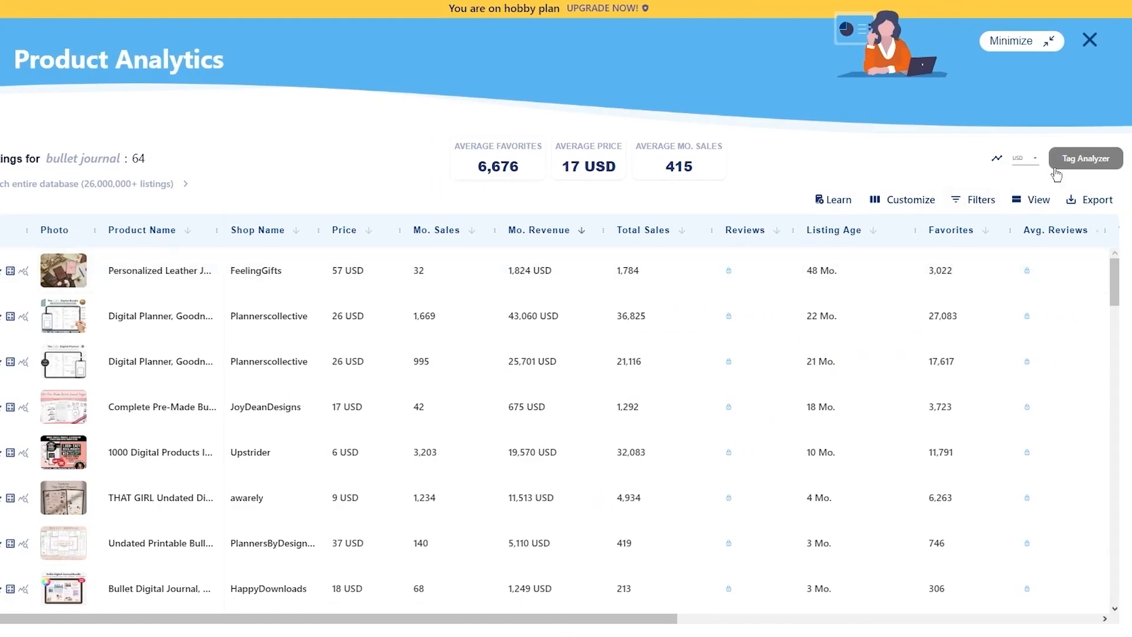
mouse_move(1085, 158)
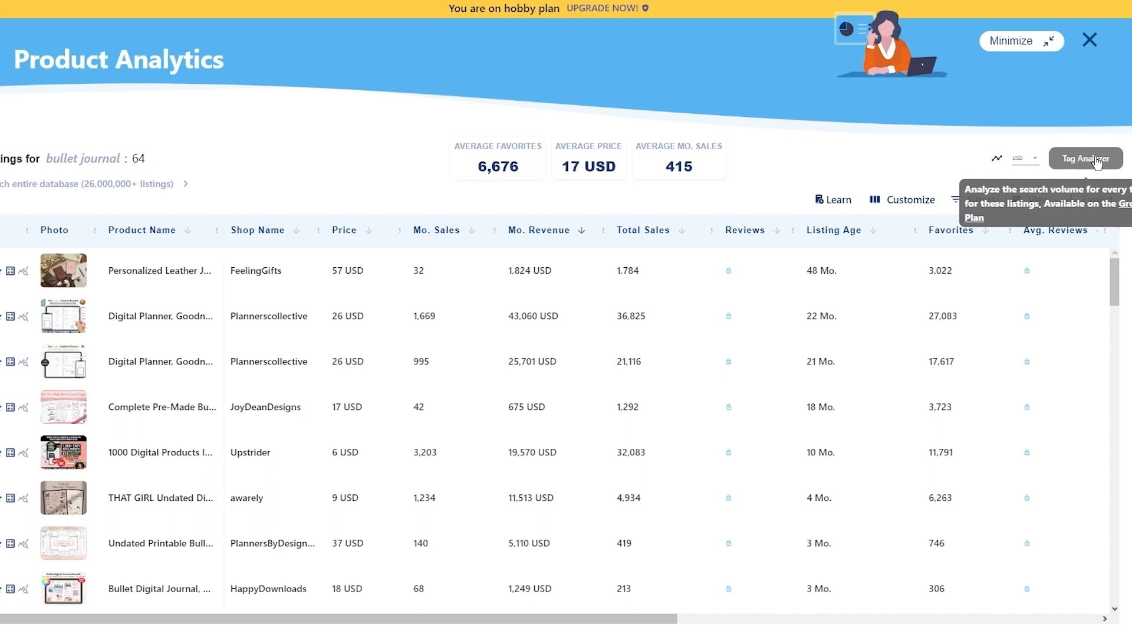
mouse_move(240, 77)
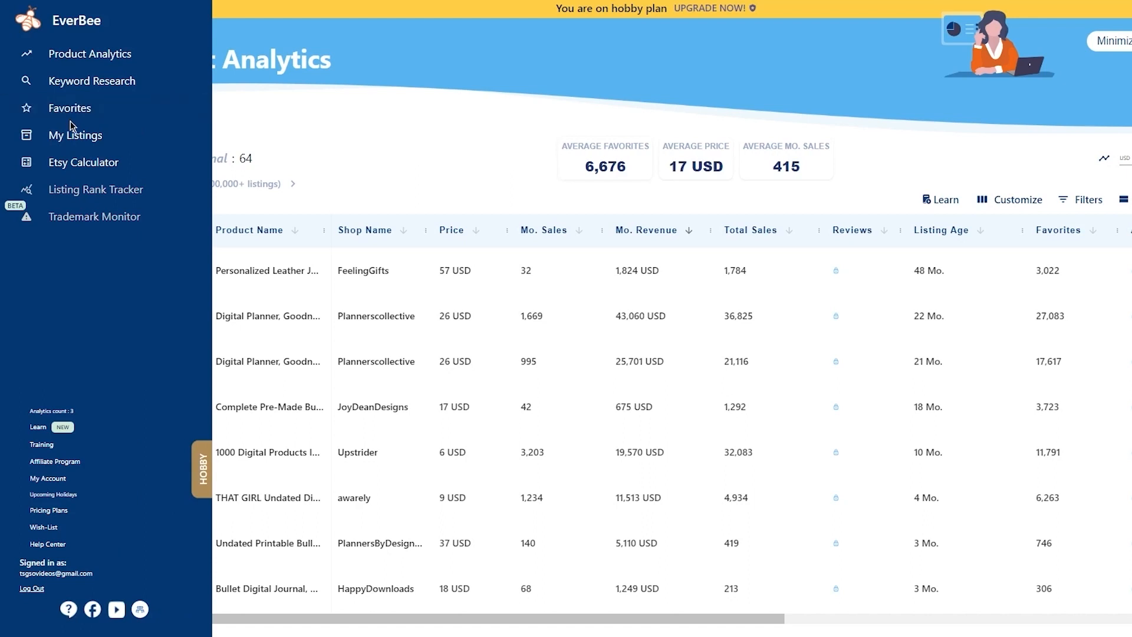
Step: Visit My Listings, then the Favorites page with its empty Favorites folder
left_click(75, 134)
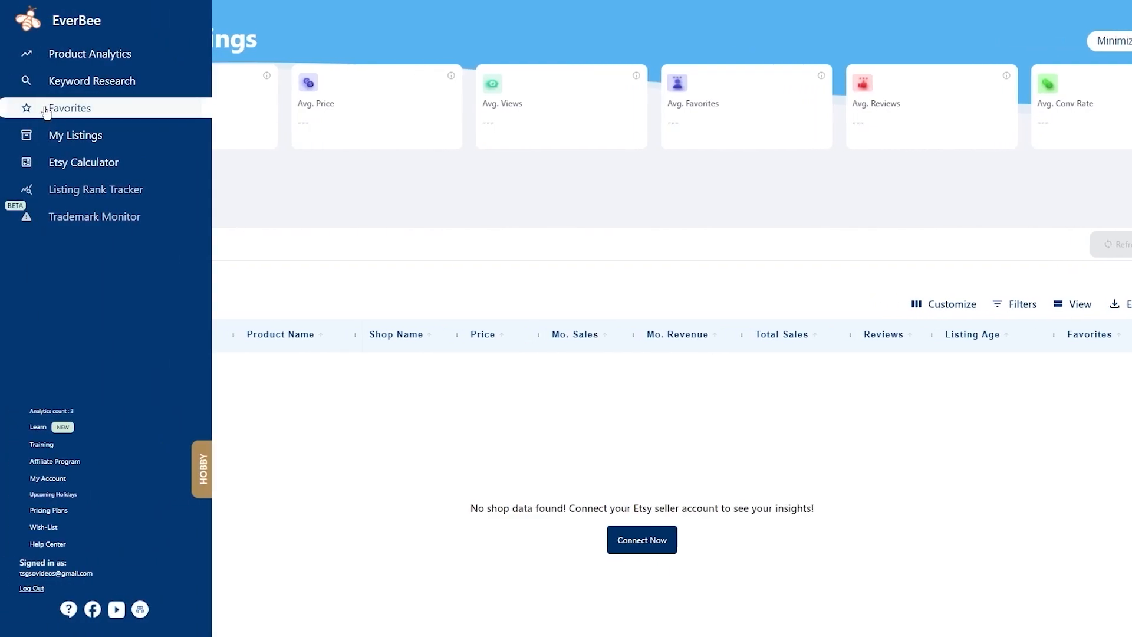
left_click(69, 107)
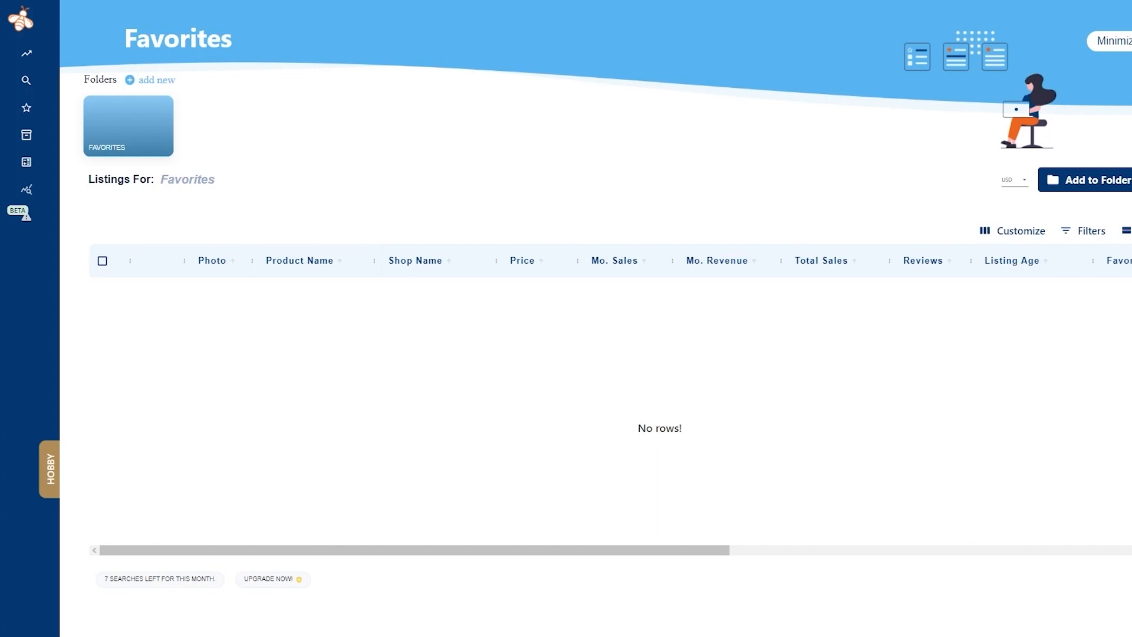
mouse_move(448, 56)
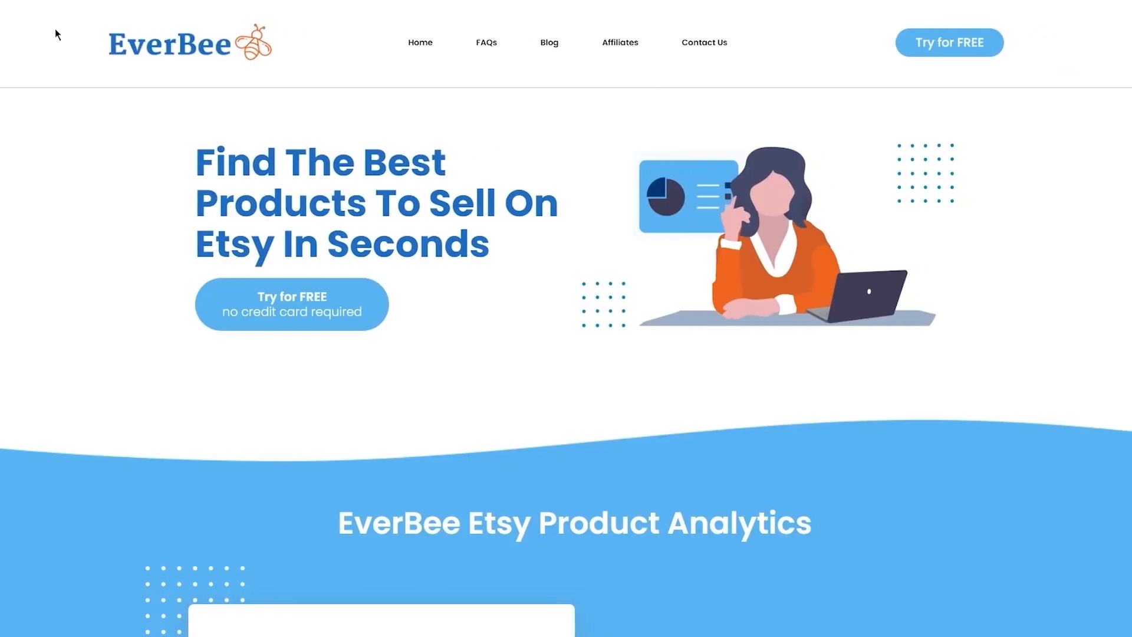
mouse_move(186, 158)
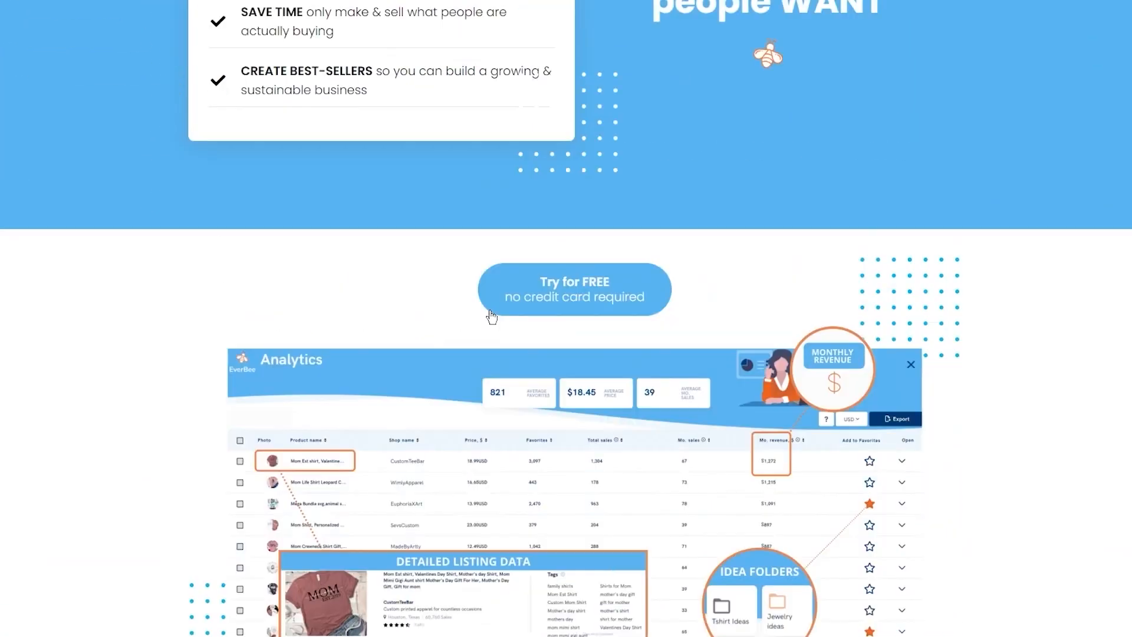
scroll("down", 3)
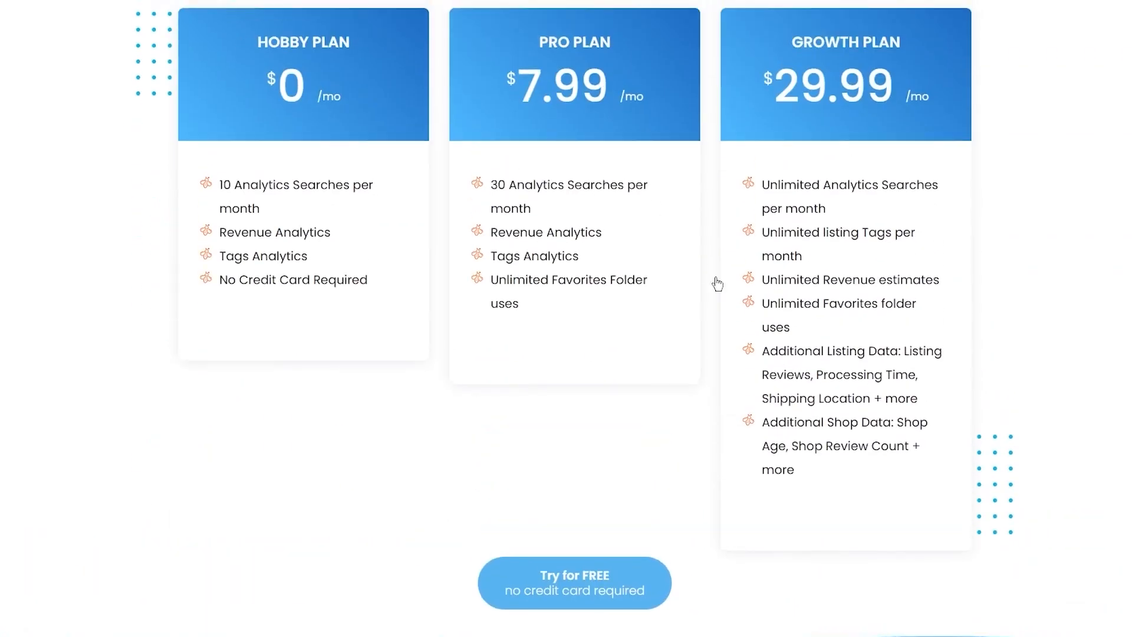
mouse_move(485, 248)
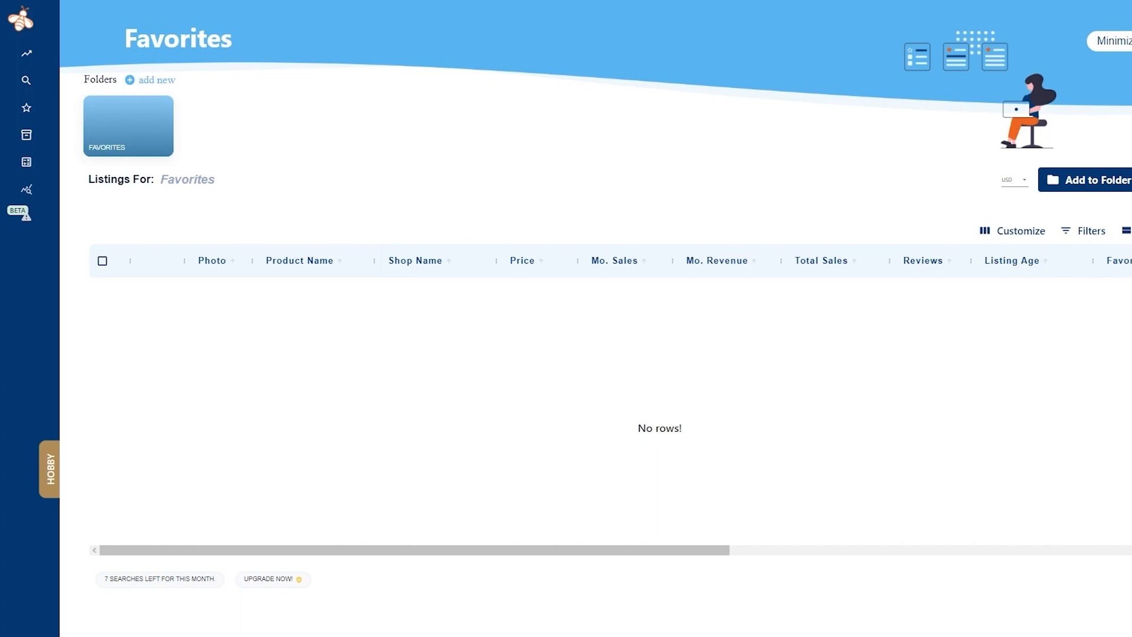
mouse_move(1039, 200)
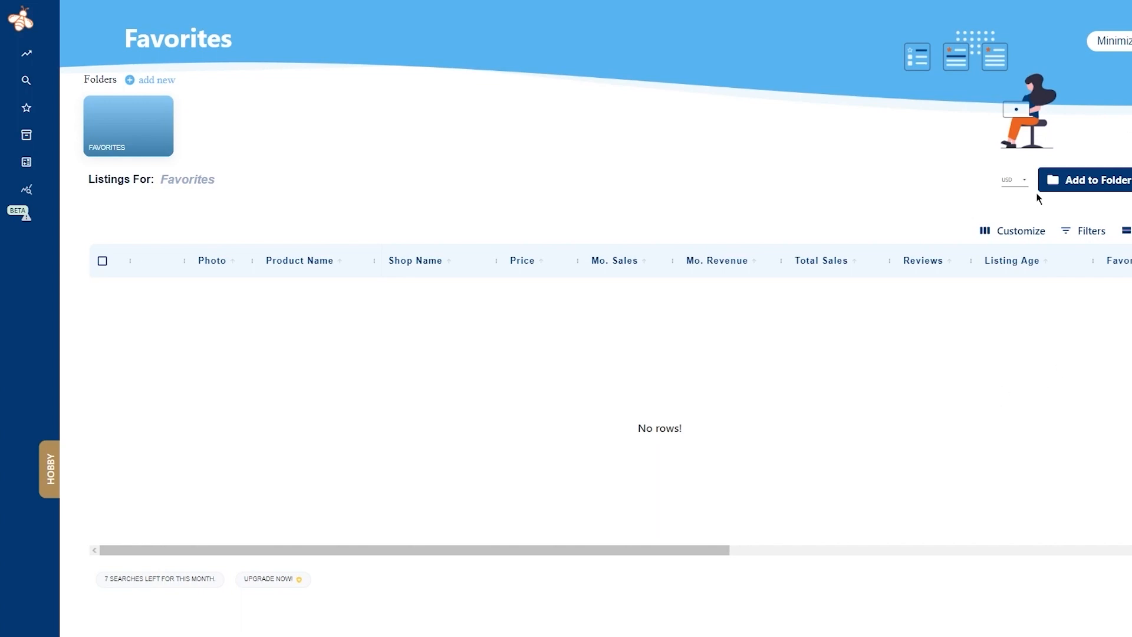
mouse_move(729, 194)
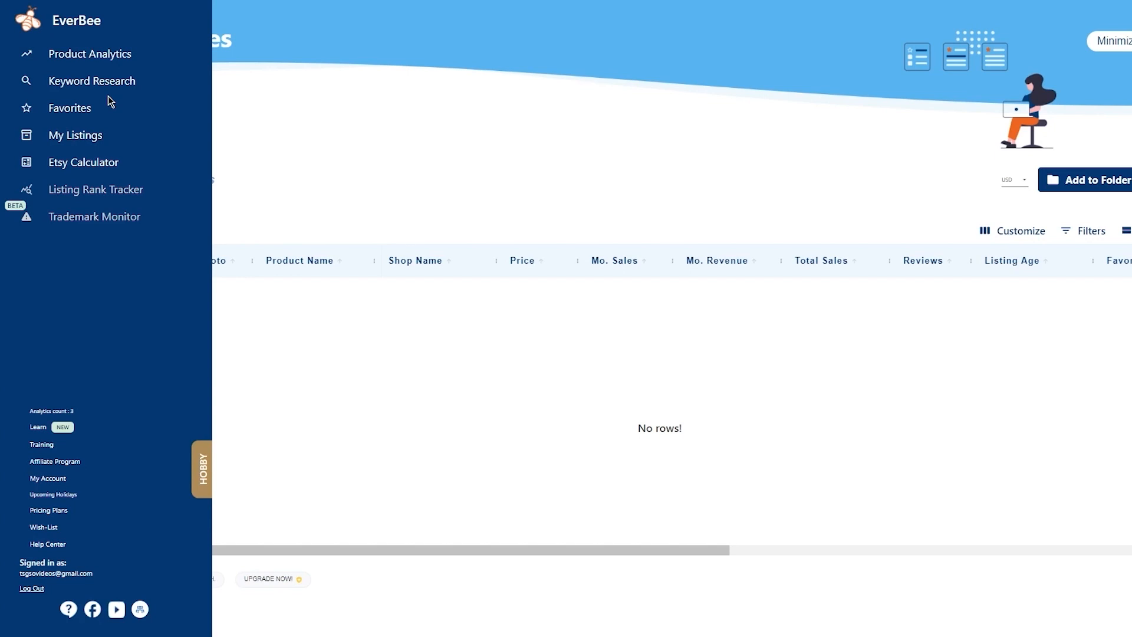
left_click(71, 107)
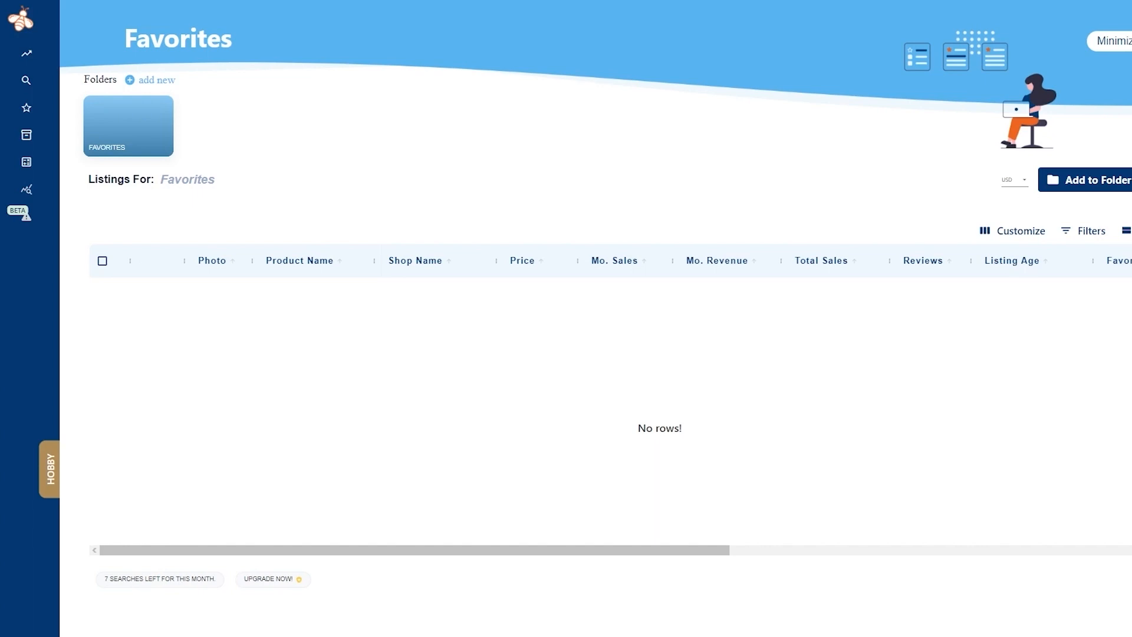
mouse_move(738, 314)
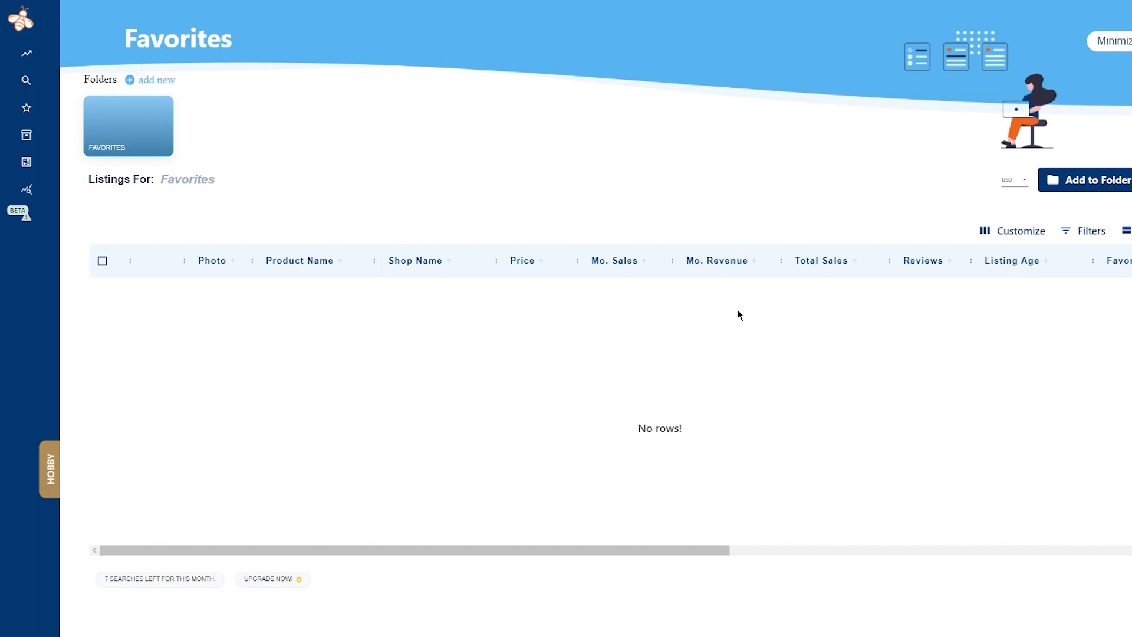